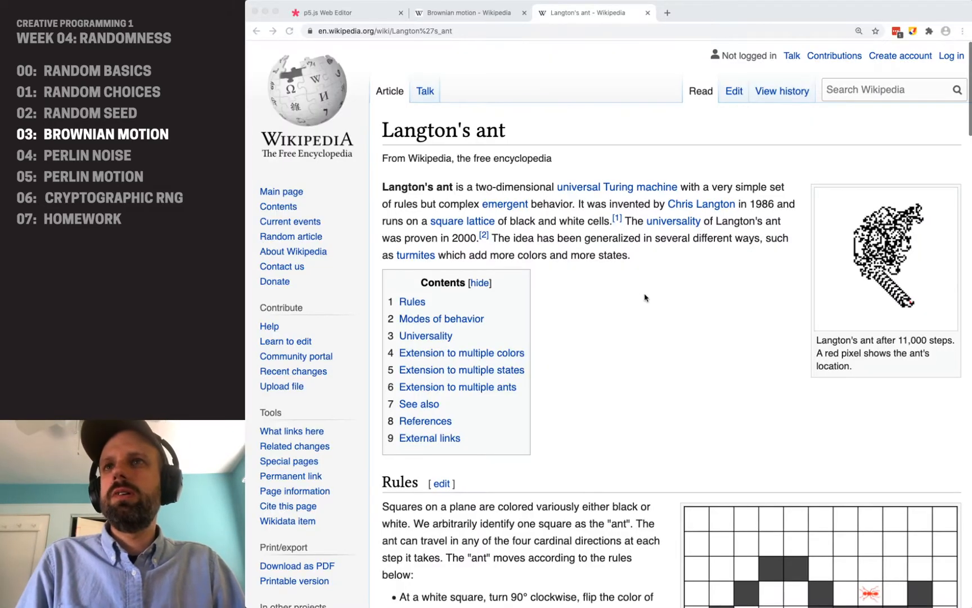
- Open the Brownian motion article and read down to its contents list and particle simulations
{"action": "left_click", "coordinate": [466, 12]}
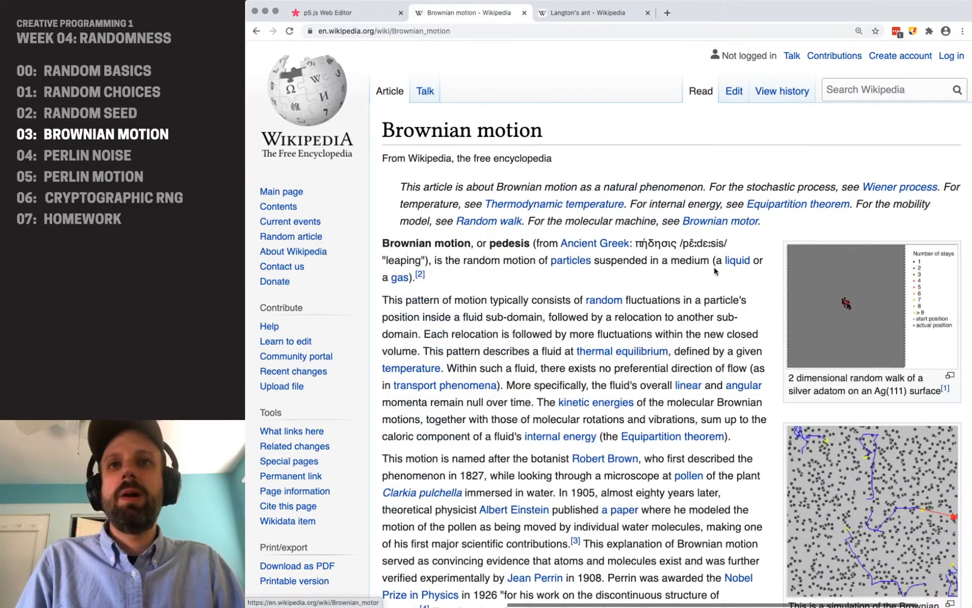
{"action": "scroll", "scroll_direction": "down", "scroll_amount": 3}
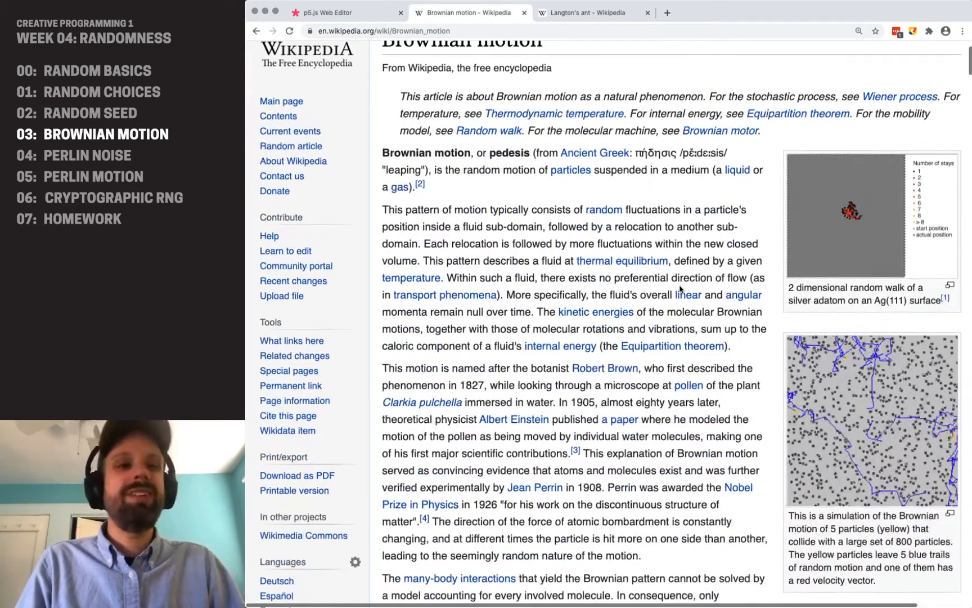
{"action": "scroll", "scroll_direction": "down", "scroll_amount": 3}
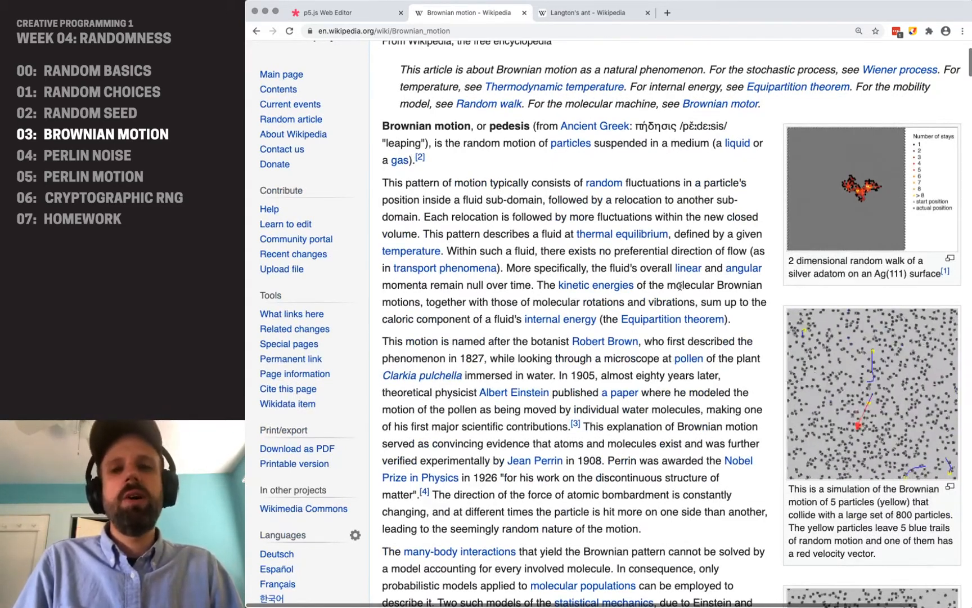
{"action": "scroll", "scroll_direction": "down", "scroll_amount": 3}
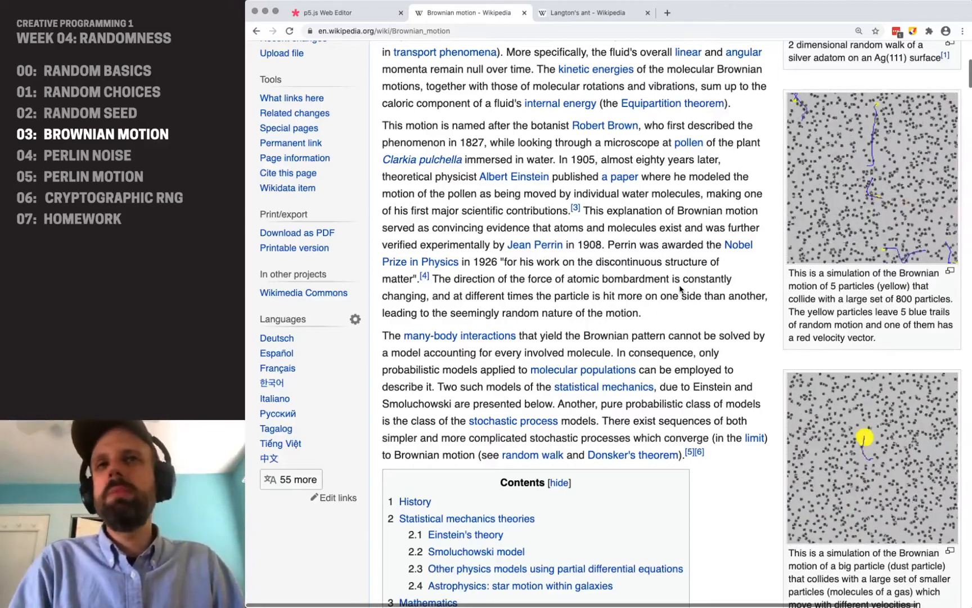
- Return to Langton's ant and read through the rules down to 'Extension to multiple colors'
{"action": "left_click", "coordinate": [592, 12]}
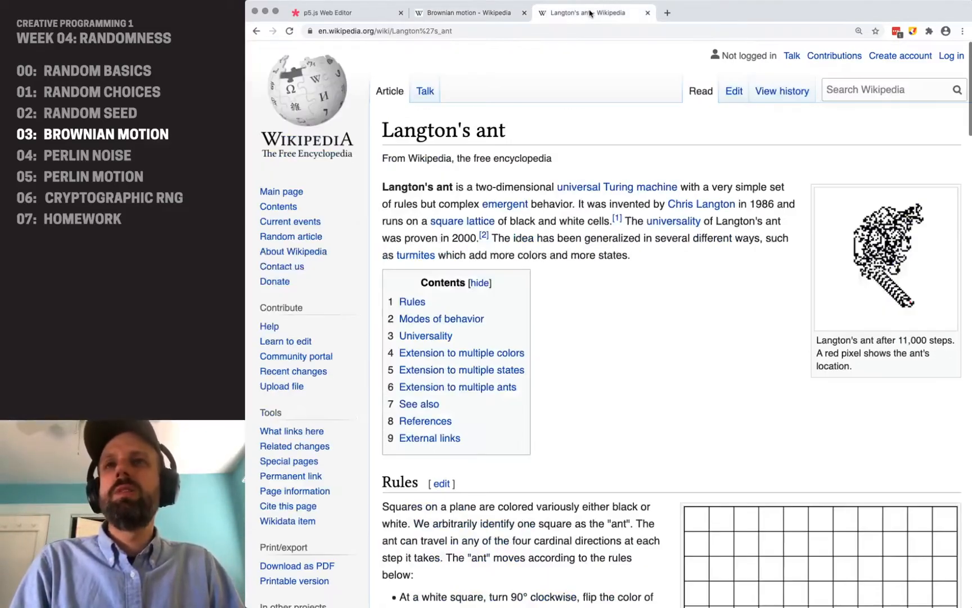
{"action": "mouse_move", "coordinate": [692, 309]}
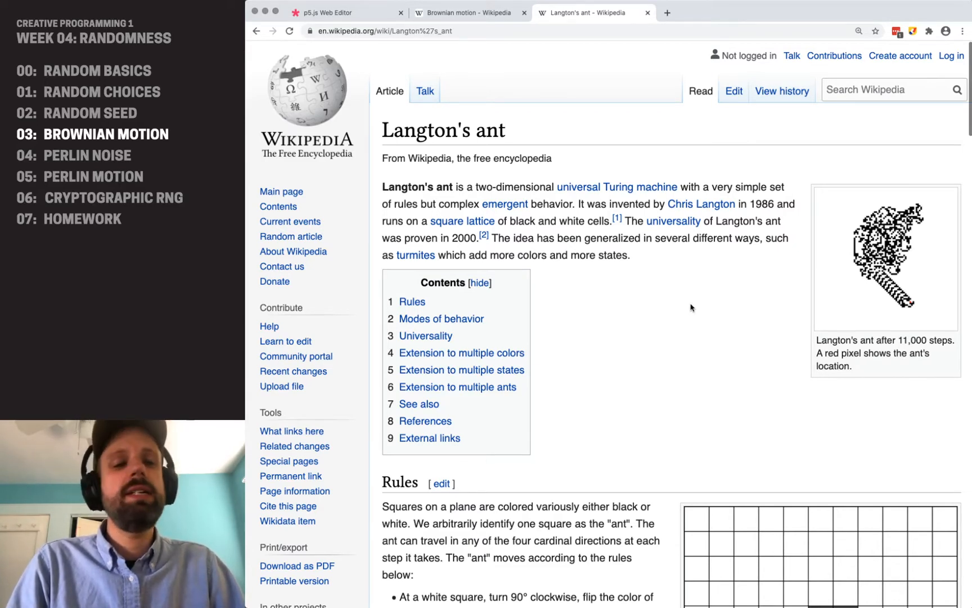
{"action": "scroll", "scroll_direction": "down", "scroll_amount": 3}
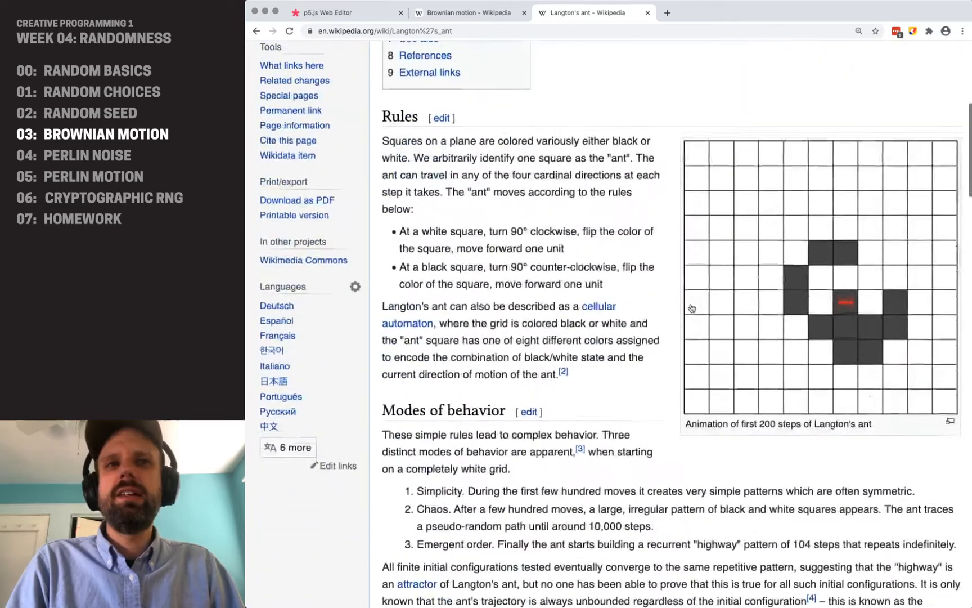
{"action": "scroll", "scroll_direction": "down", "scroll_amount": 3}
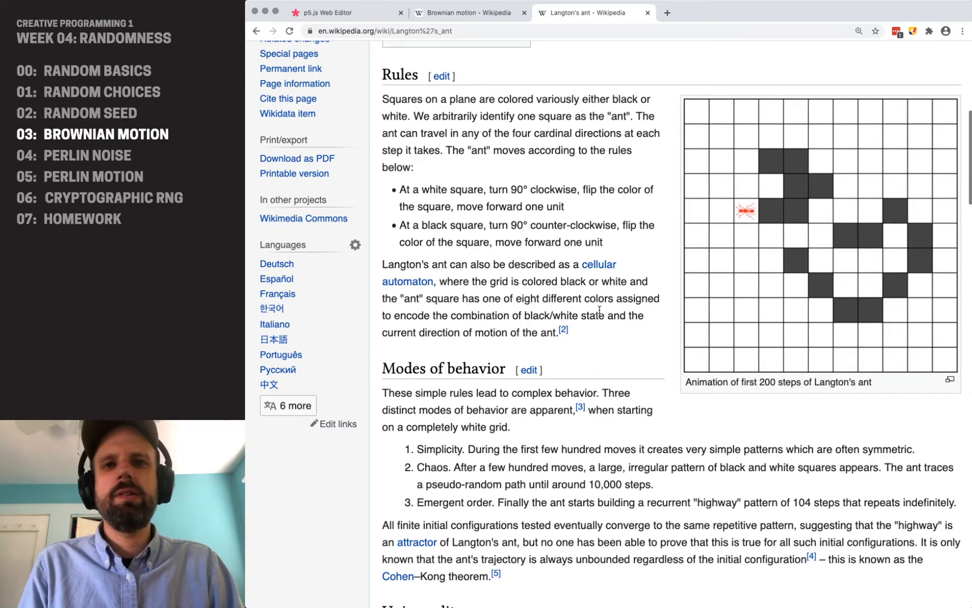
{"action": "scroll", "scroll_direction": "down", "scroll_amount": 3}
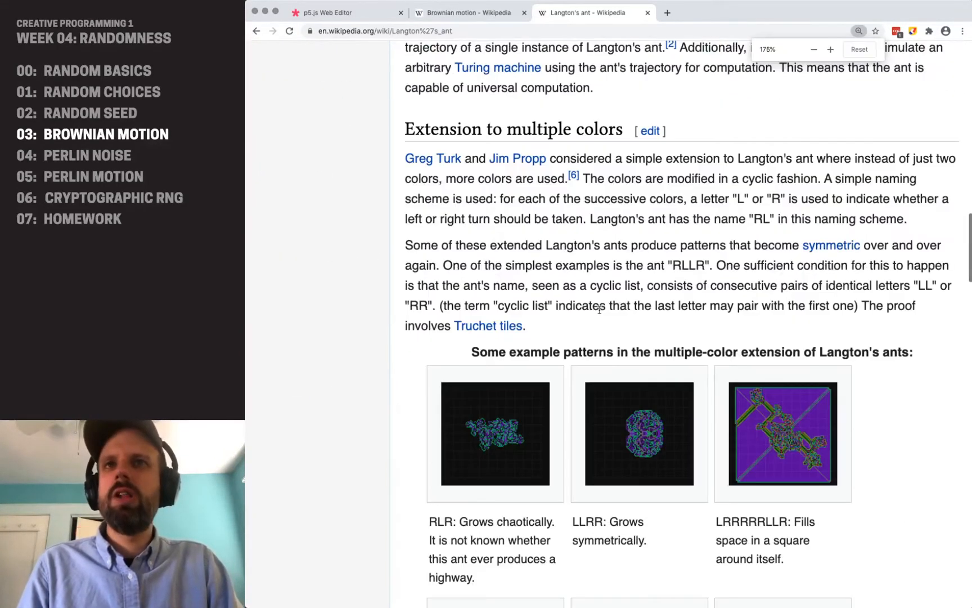
{"action": "scroll", "scroll_direction": "down", "scroll_amount": 3}
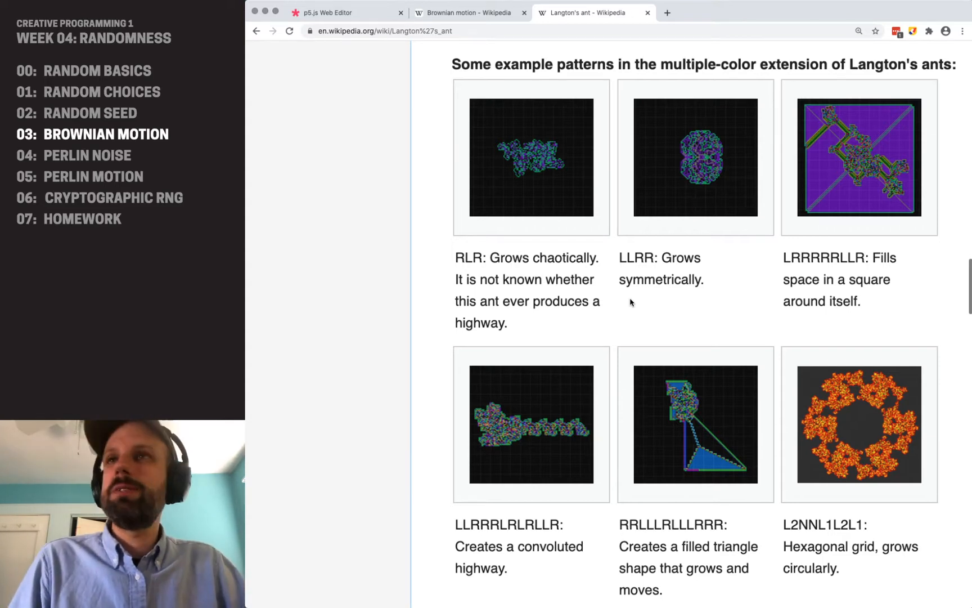
- Back in the p5.js editor, declare 'let speed = 12;' at the top of the sketch
{"action": "left_click", "coordinate": [346, 12]}
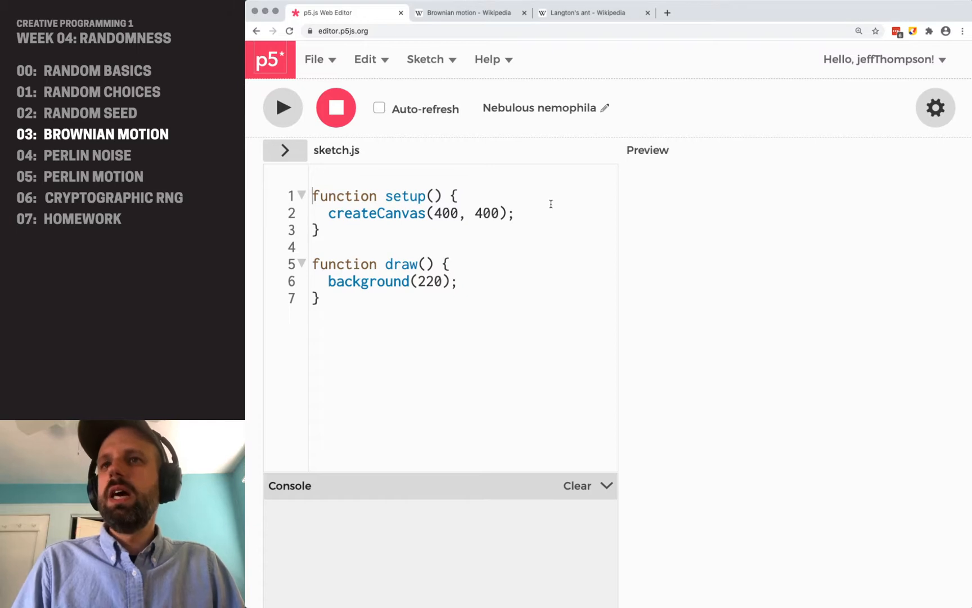
{"action": "mouse_move", "coordinate": [548, 101]}
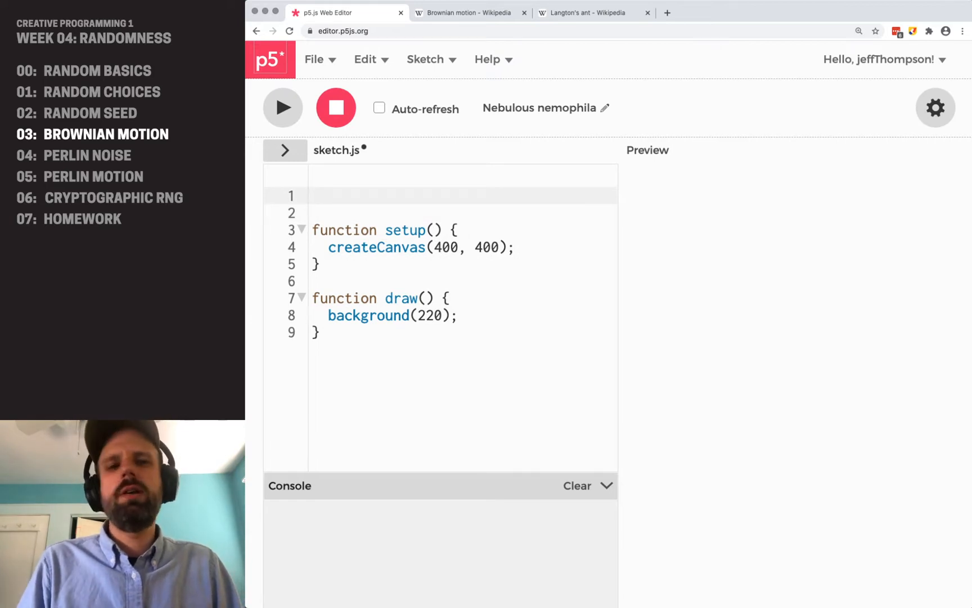
{"action": "left_click", "coordinate": [912, 31]}
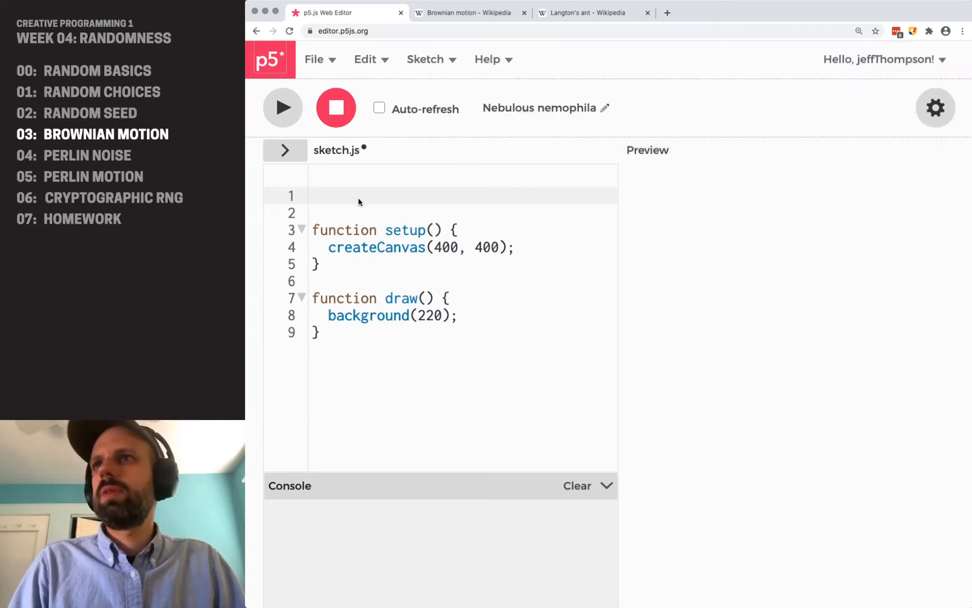
{"action": "type", "text": "let"}
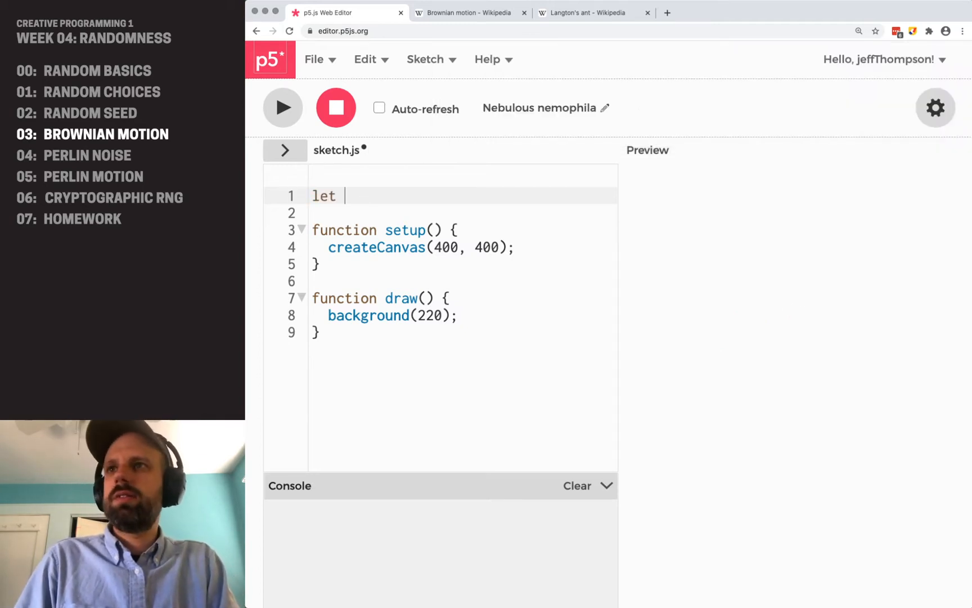
{"action": "type", "text": "speed = 12;"}
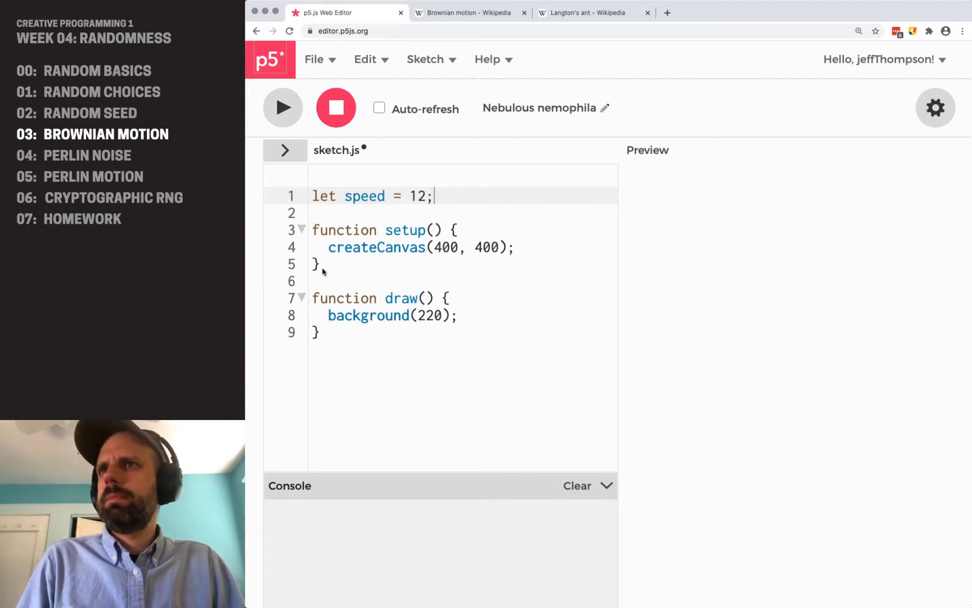
- Add noLoop(); inside setup and open a new line inside draw
{"action": "key", "text": "Return"}
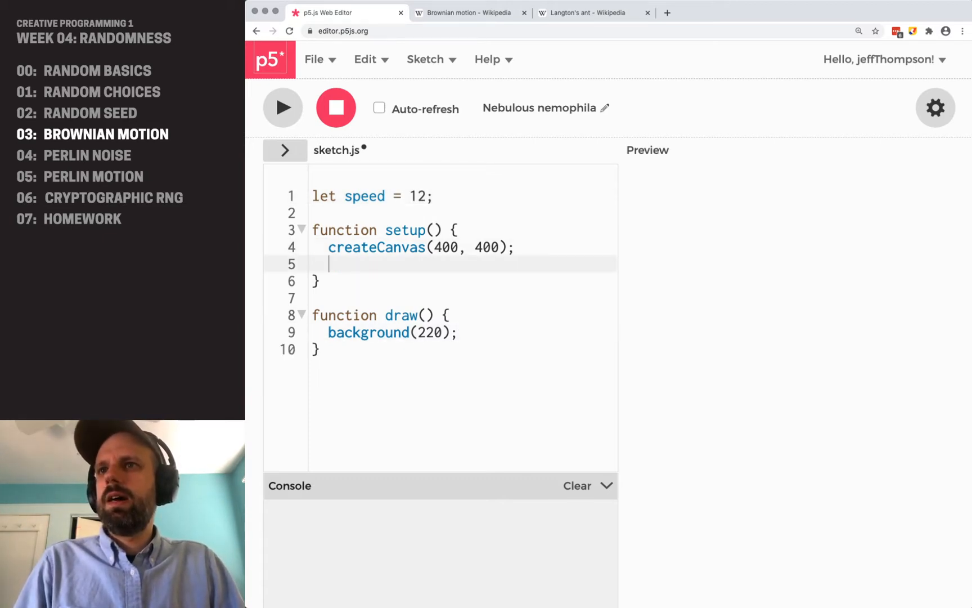
{"action": "type", "text": "noLoop"}
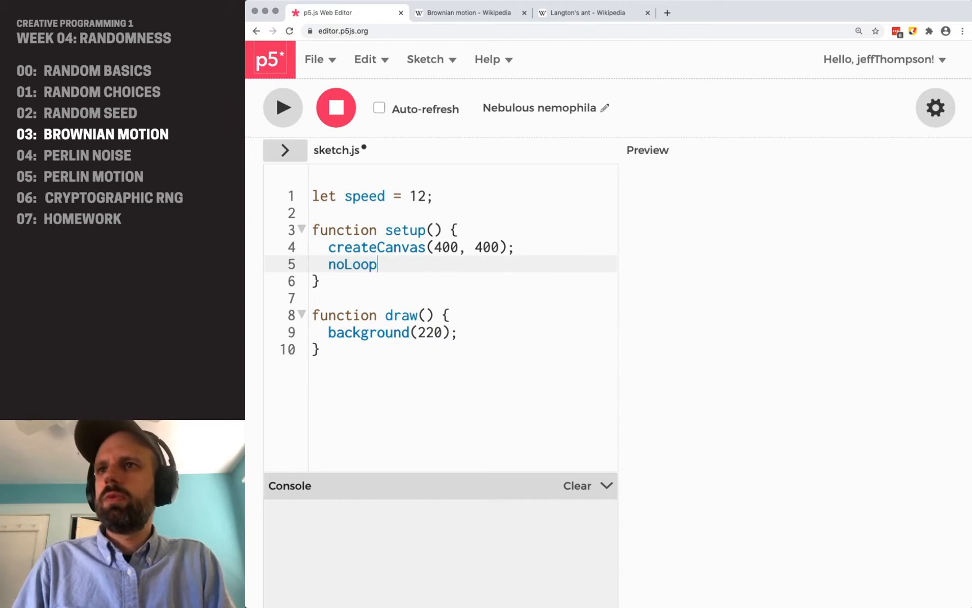
{"action": "type", "text": "();"}
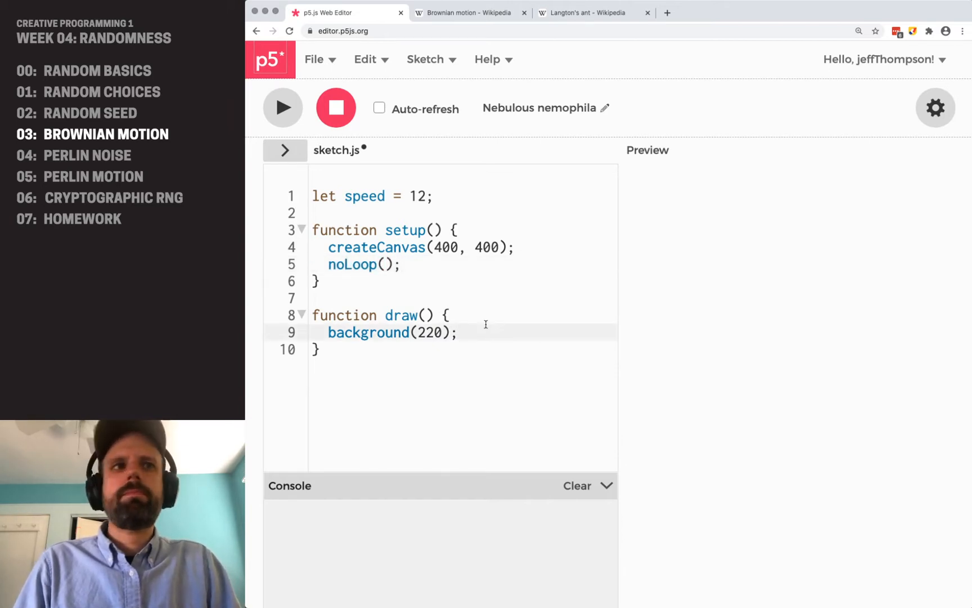
{"action": "key", "text": "enter"}
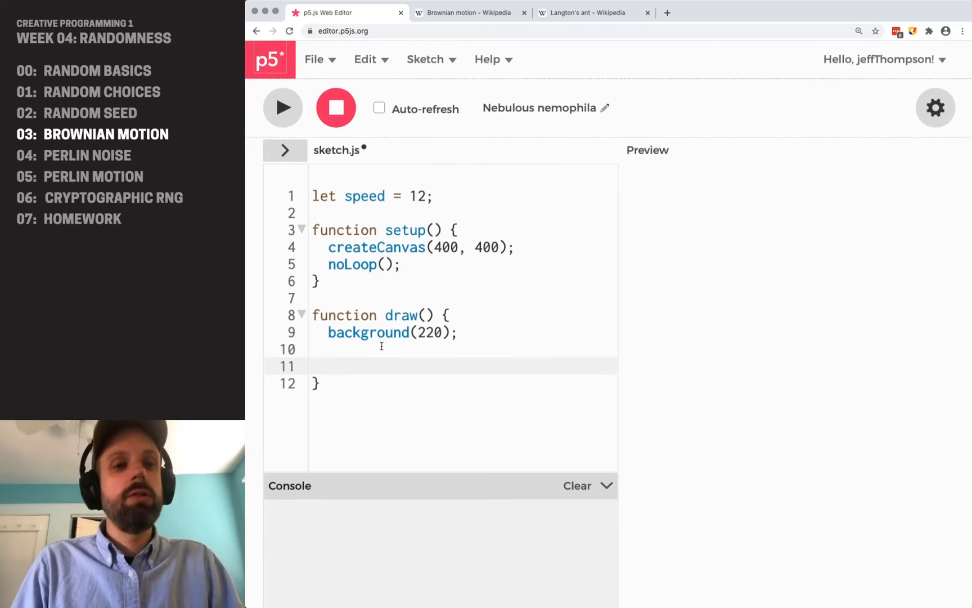
- In draw, set x to width/2 and y to height/2, then add beginShape()/endShape()
{"action": "type", "text": "let x = width/2;"}
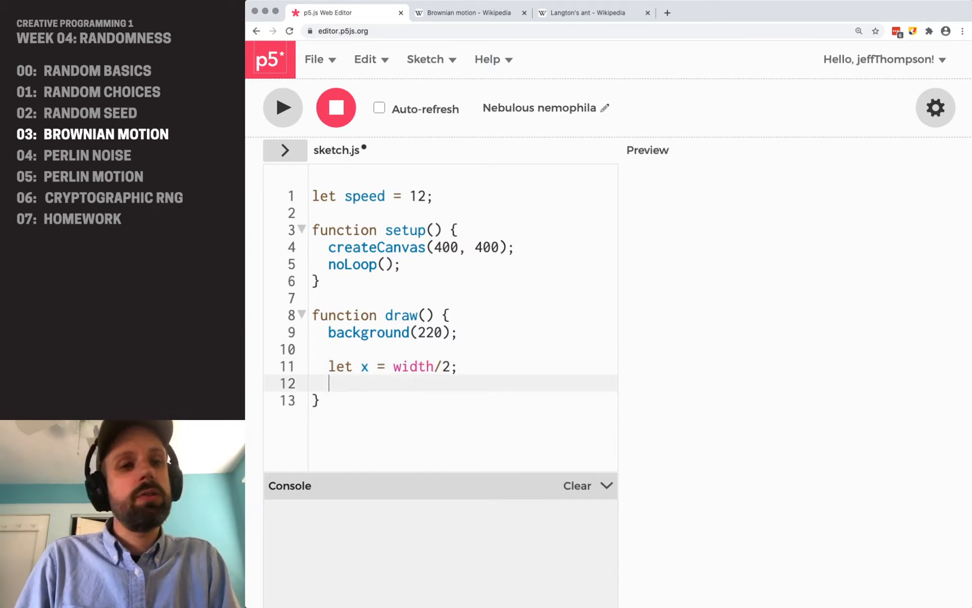
{"action": "type", "text": "let y = height/"}
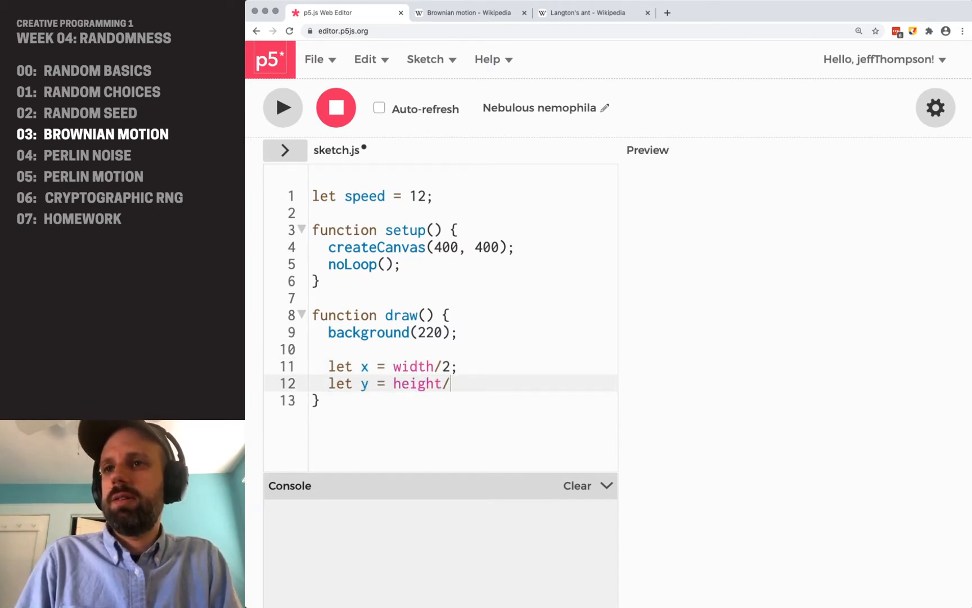
{"action": "type", "text": "2;"}
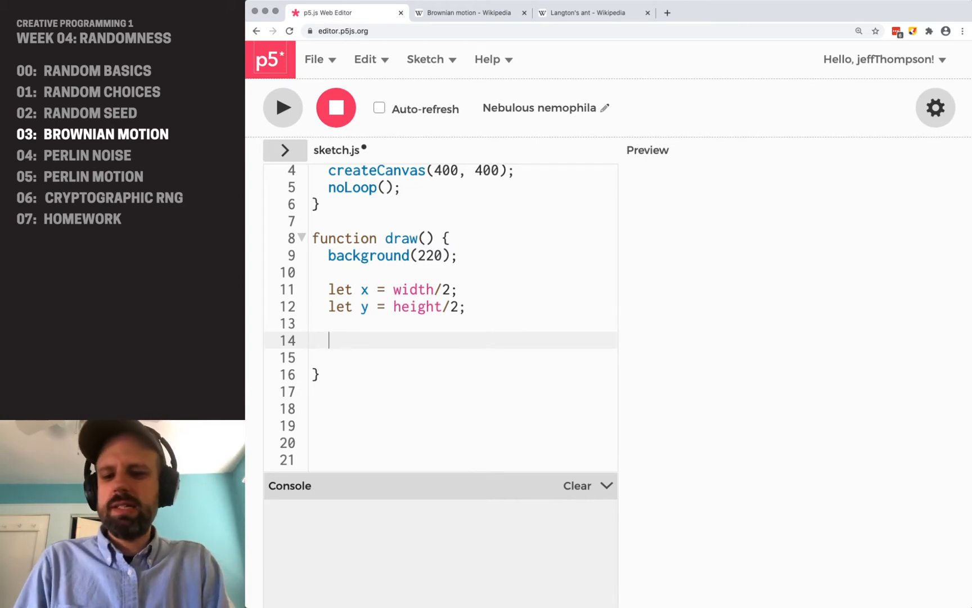
{"action": "type", "text": "beginShape();"}
{"action": "left_click", "coordinate": [463, 392]}
{"action": "type", "text": "endShape();"}
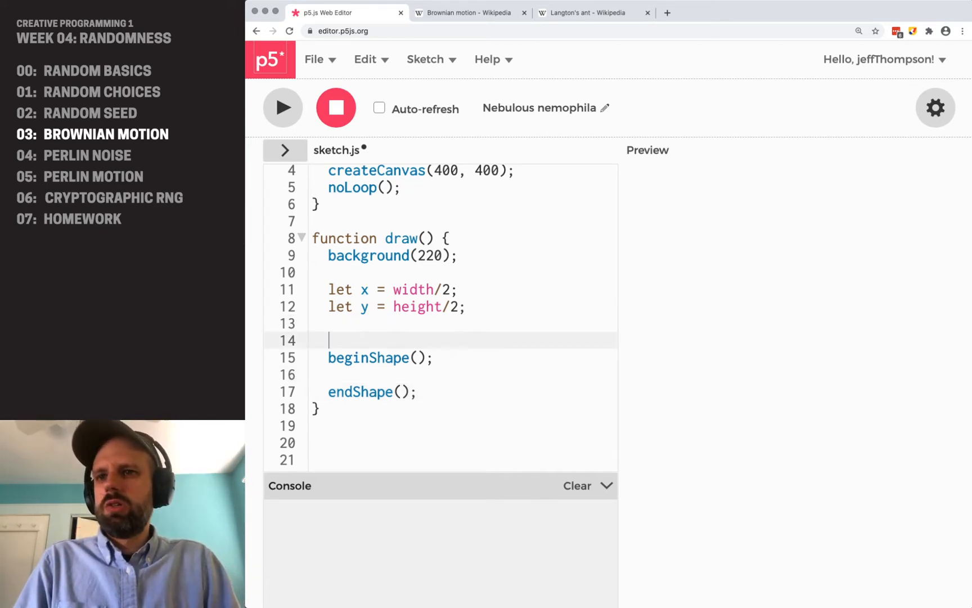
- Add stroke(0); and noFill(); before the shape block
{"action": "type", "text": "stroke("}
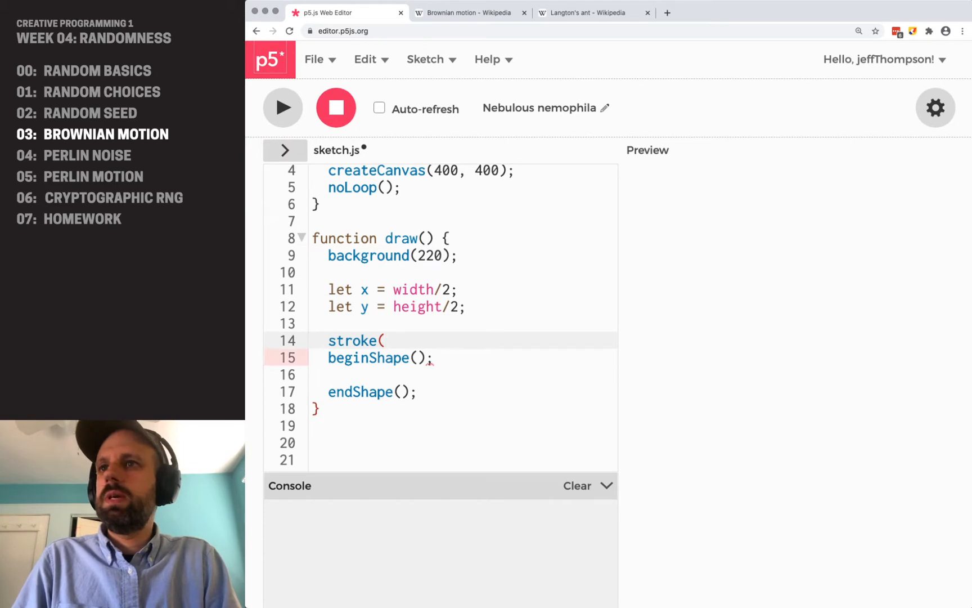
{"action": "type", "text": "0);"}
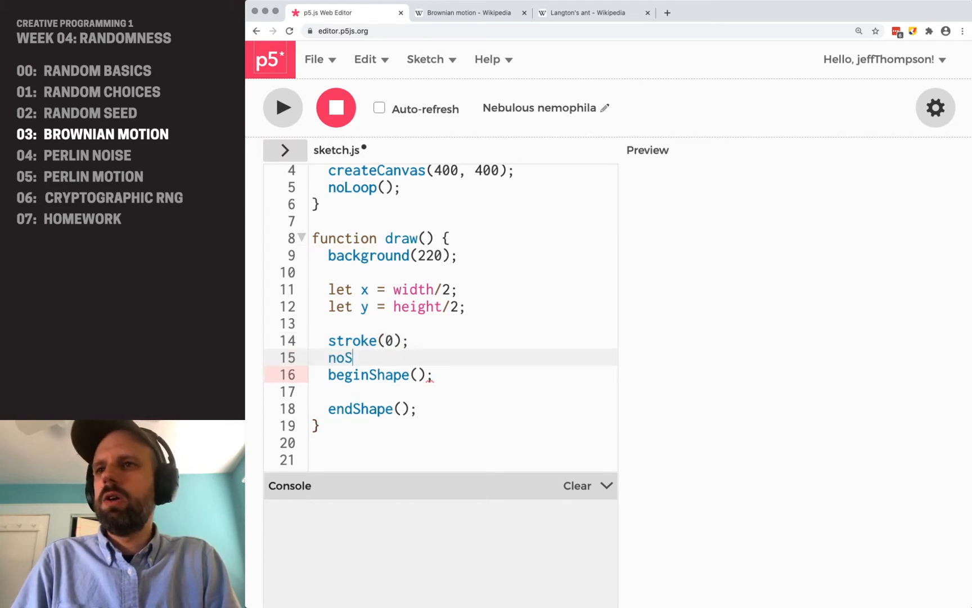
{"action": "type", "text": "oFill();"}
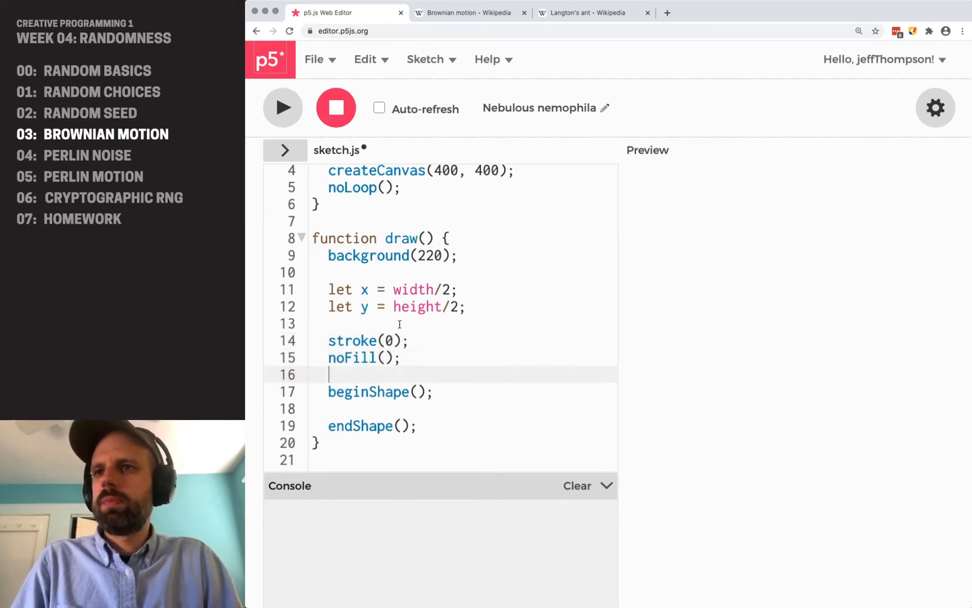
{"action": "key", "text": "Enter"}
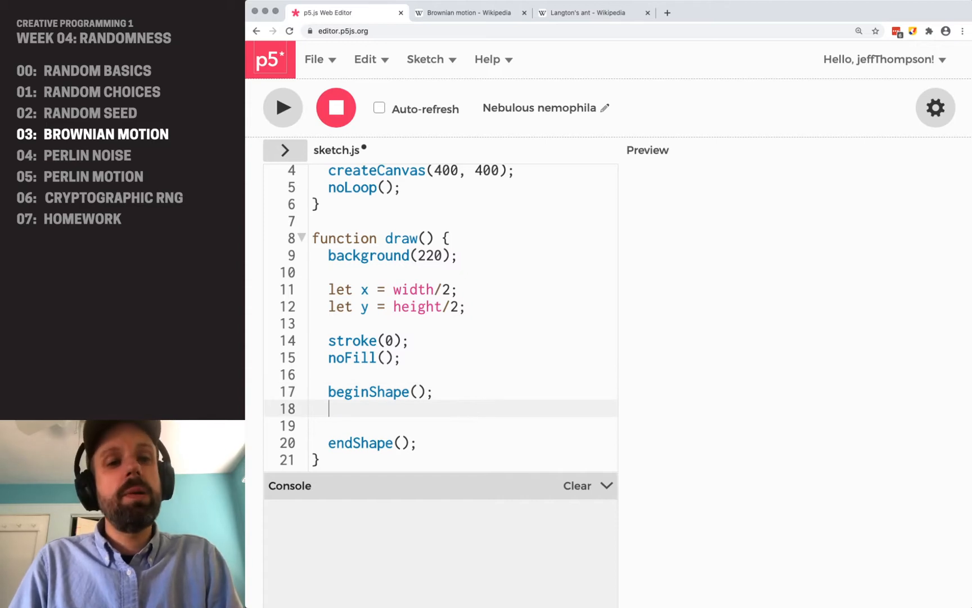
- Write a for loop from i=0 to 500 inside the shape block
{"action": "type", "text": "for (let i=0;"}
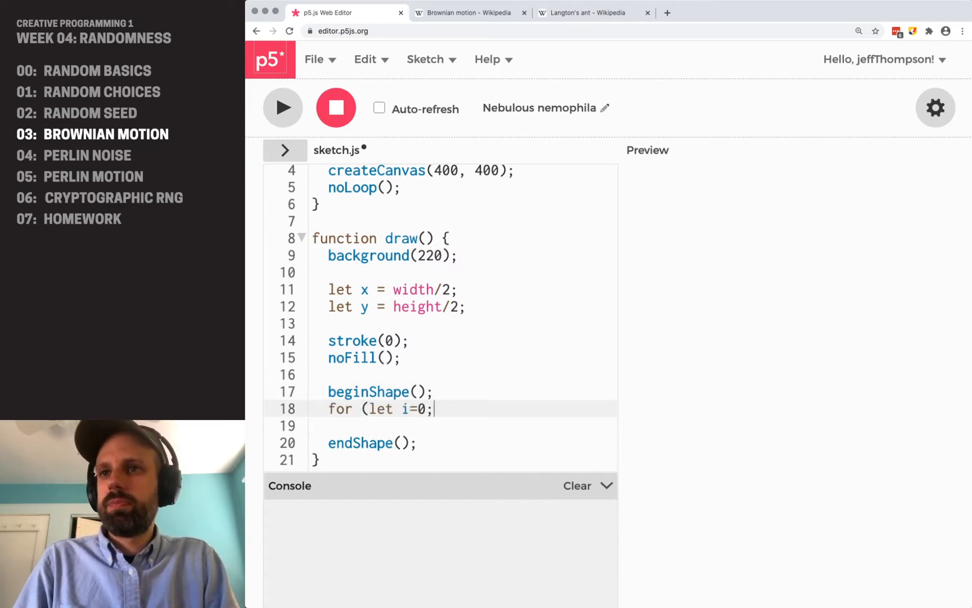
{"action": "type", "text": "i<500;"}
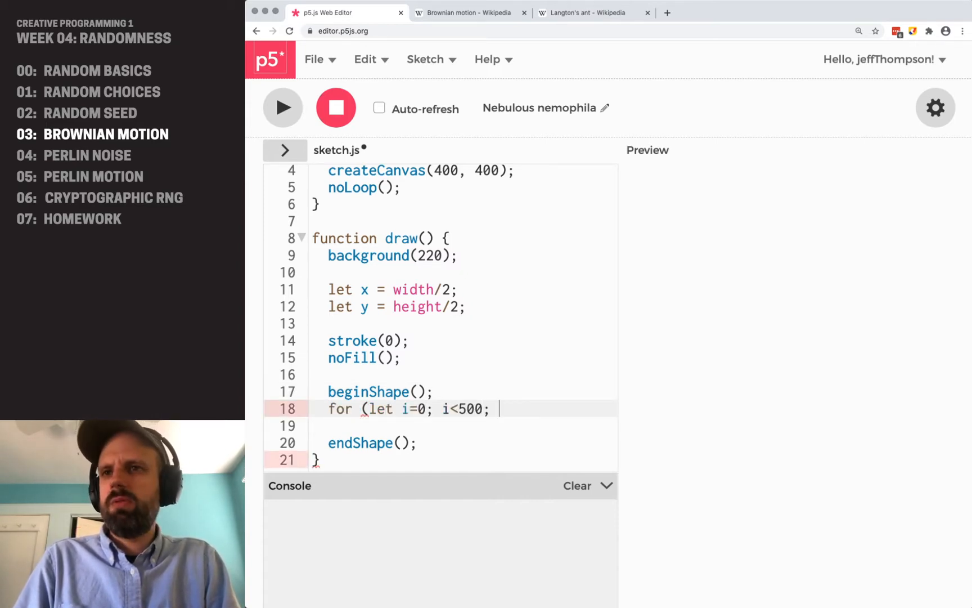
{"action": "type", "text": "i++) {"}
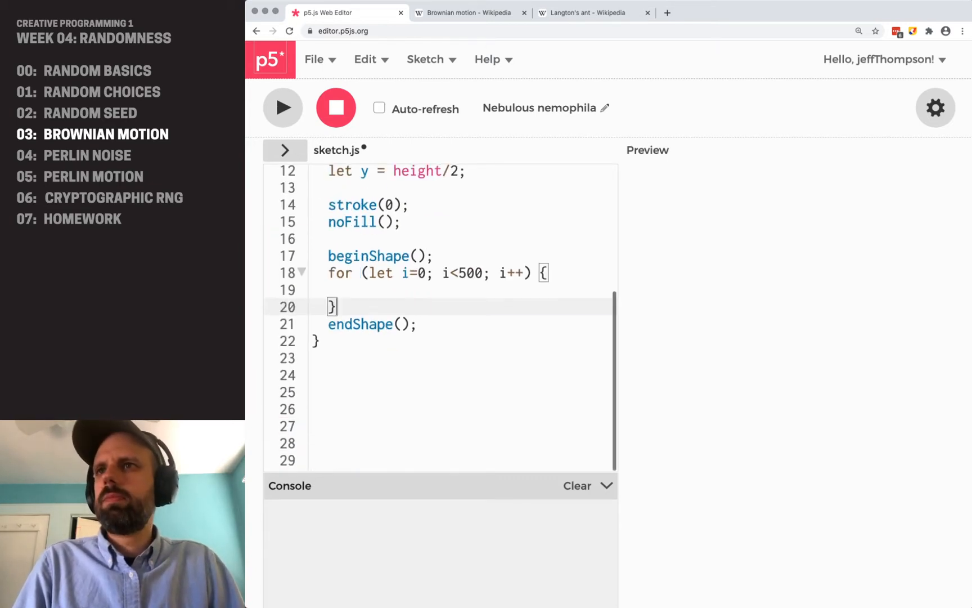
{"action": "scroll", "scroll_direction": "up", "scroll_amount": 3}
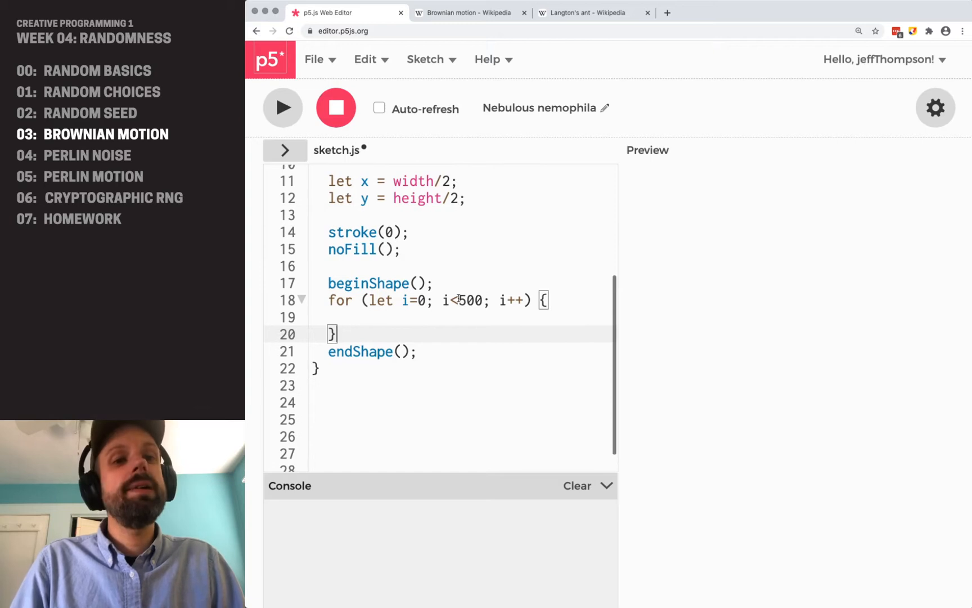
{"action": "key", "text": "enter"}
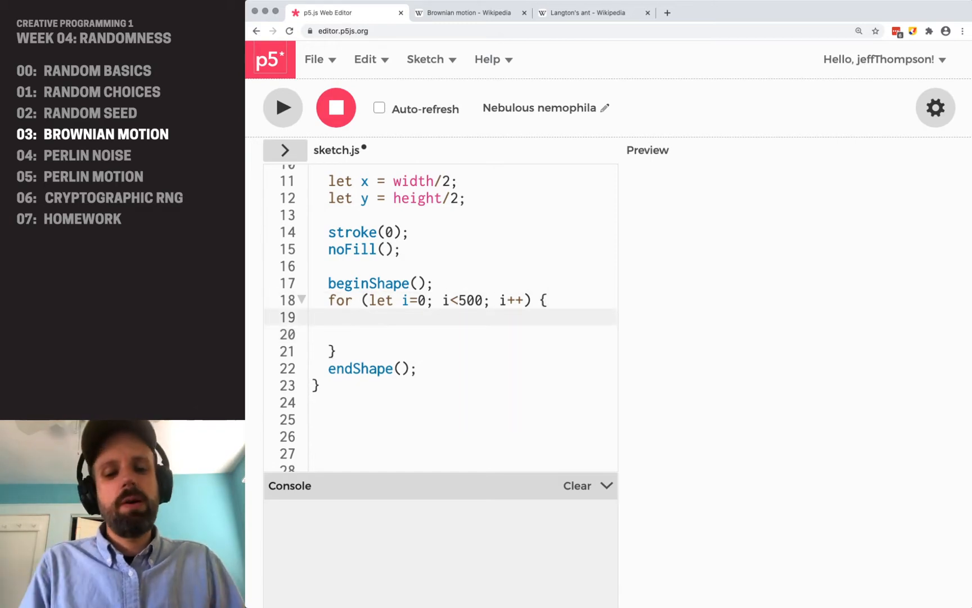
- In the loop, add vertex(x, y) and x/y += random(-speed, speed)
{"action": "type", "text": "verte"}
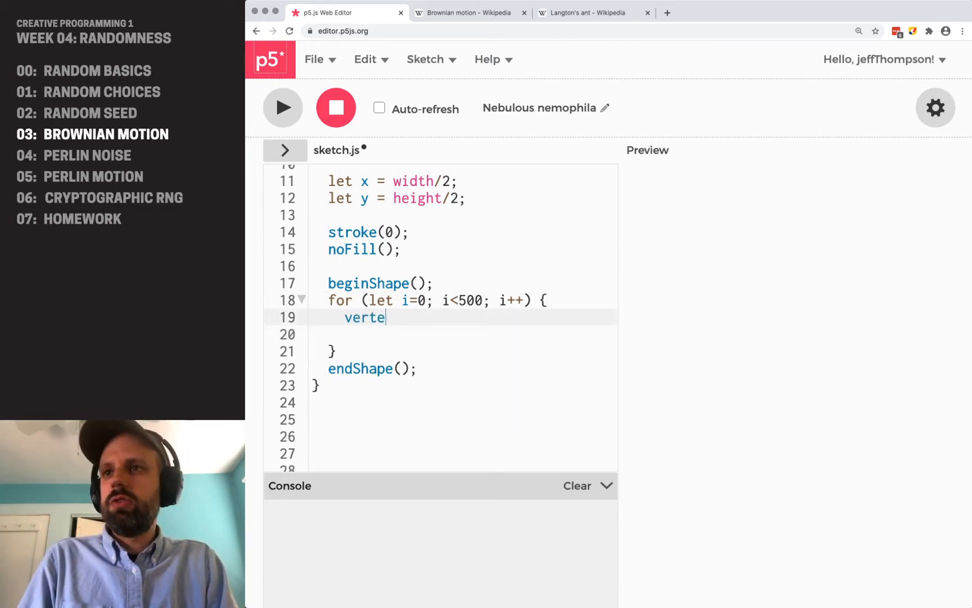
{"action": "type", "text": "x(x, y);"}
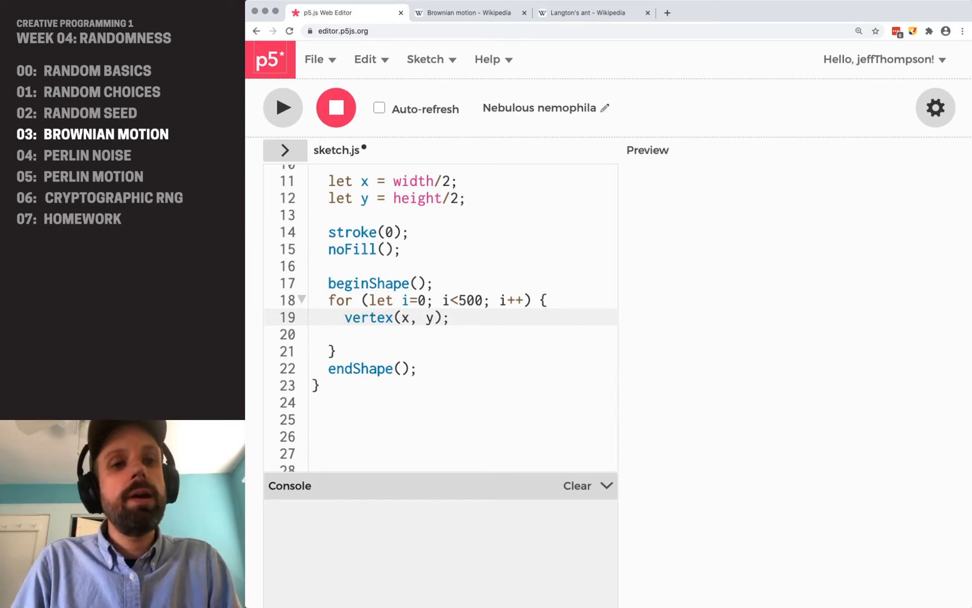
{"action": "key", "text": "enter"}
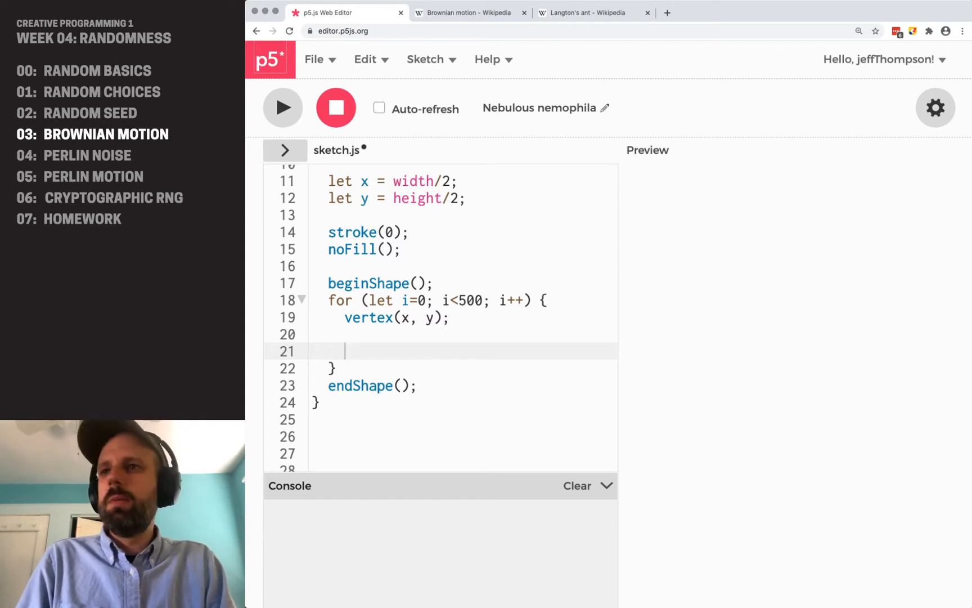
{"action": "type", "text": "x += rand"}
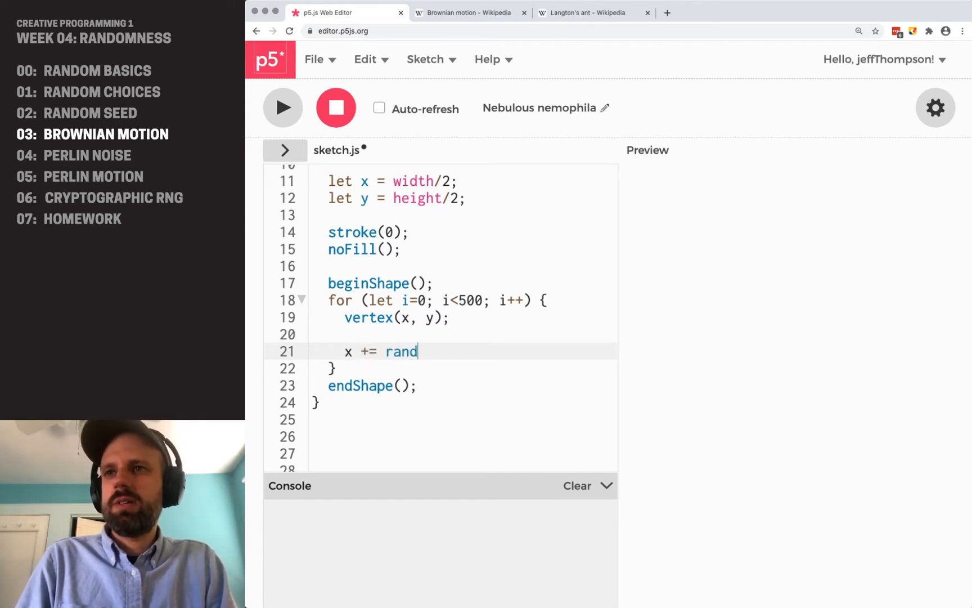
{"action": "type", "text": "om(-spee"}
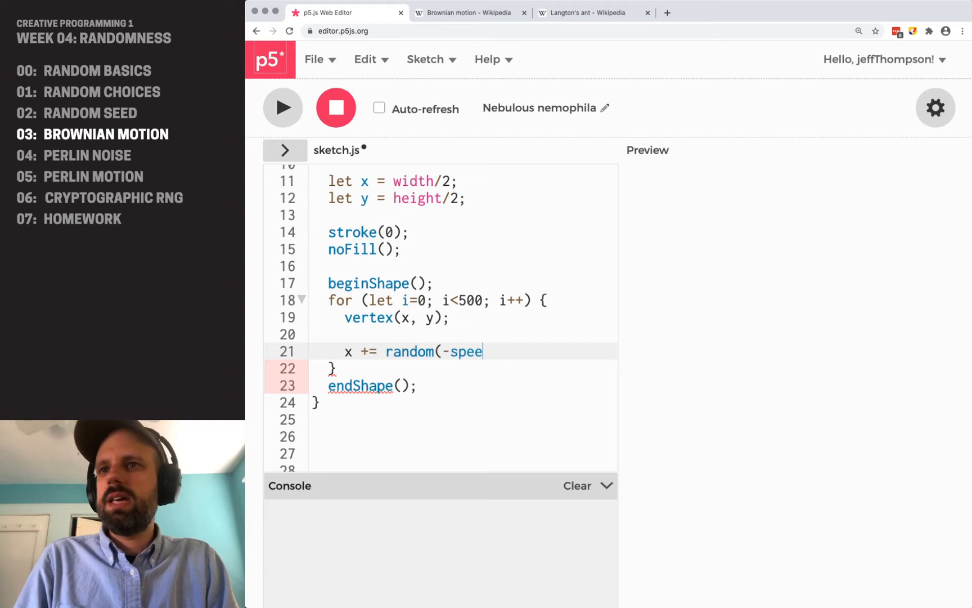
{"action": "type", "text": "d, speed);"}
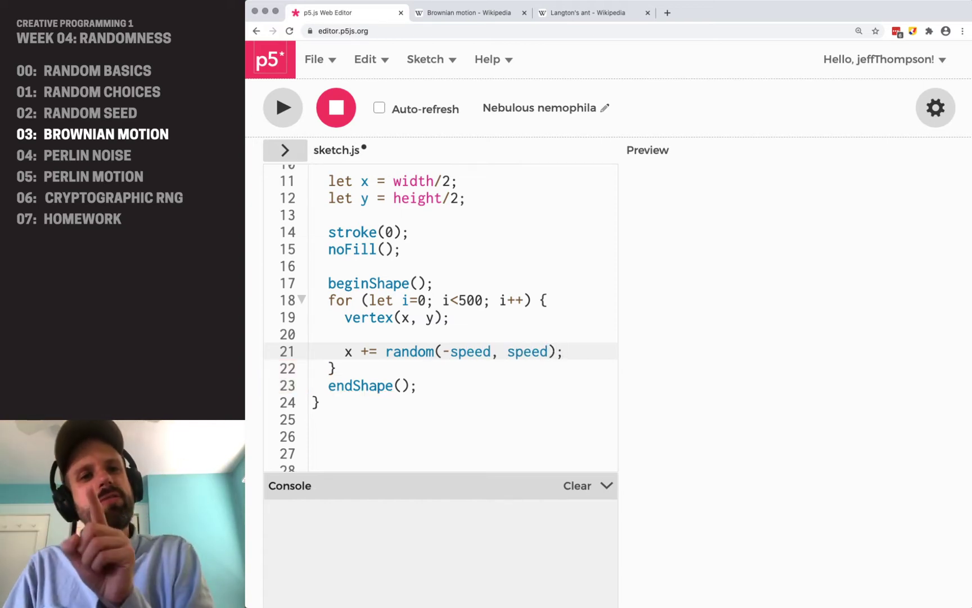
{"action": "key", "text": "Enter"}
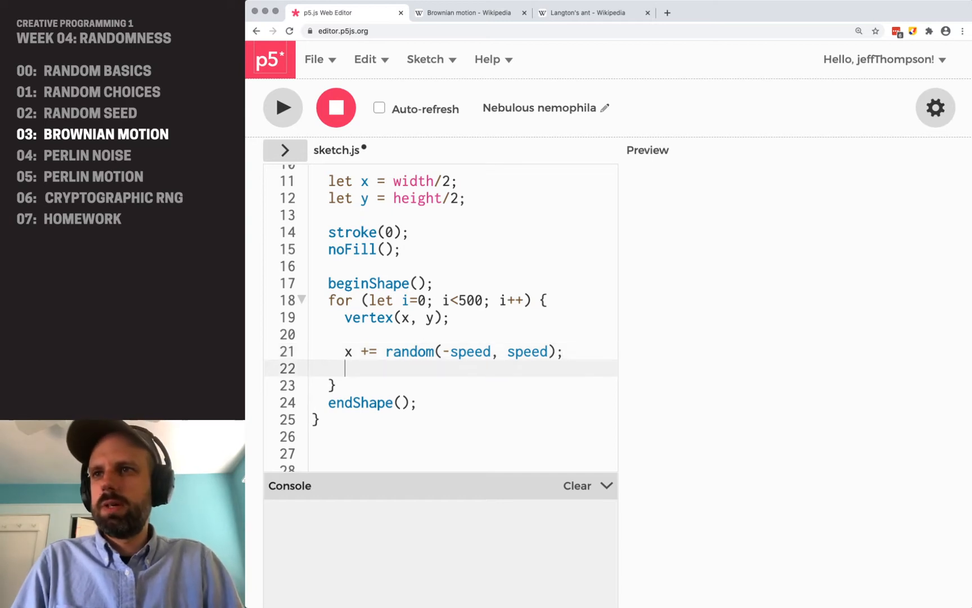
{"action": "type", "text": "y += rand"}
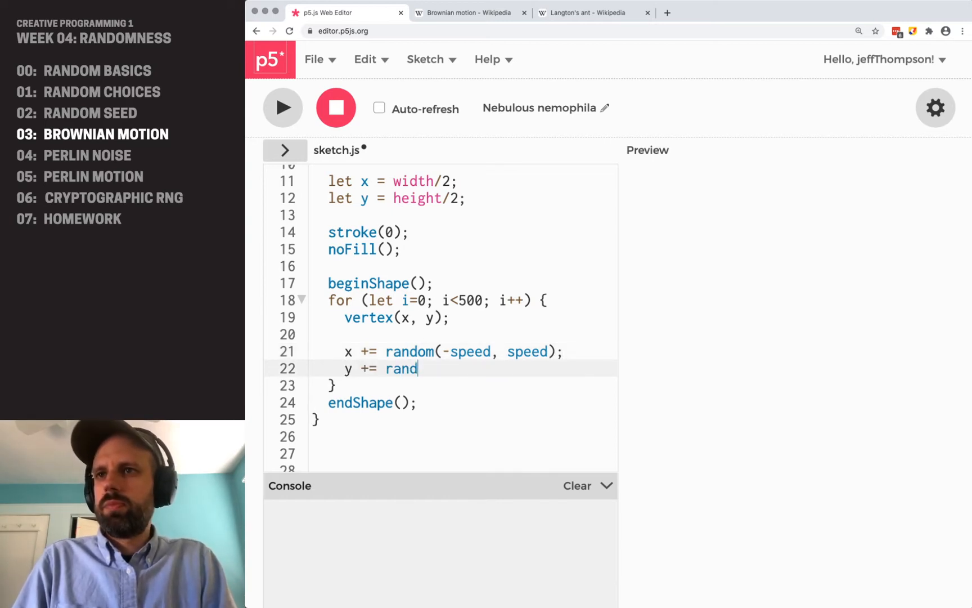
{"action": "type", "text": "om(-speed, s"}
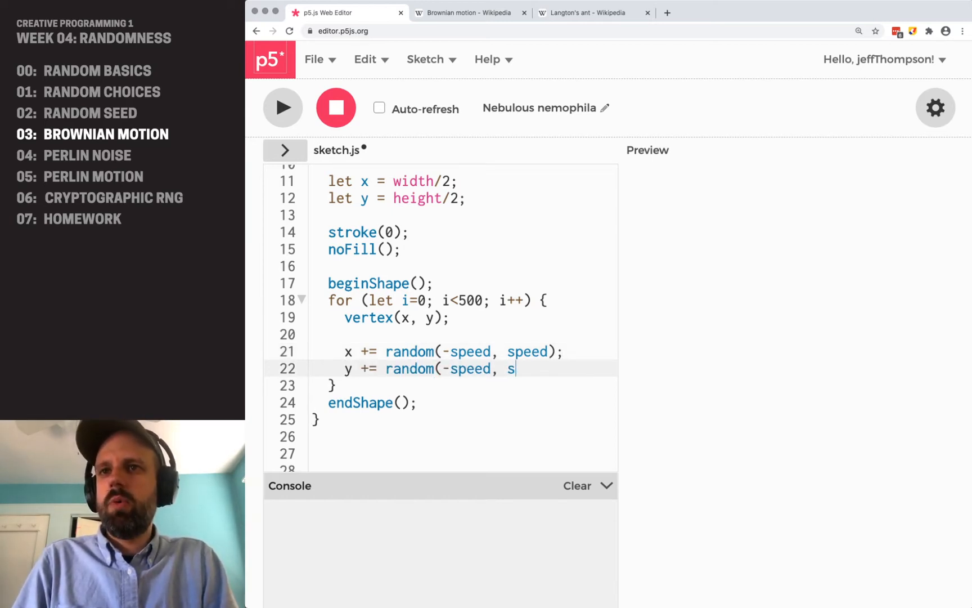
{"action": "type", "text": "peed);"}
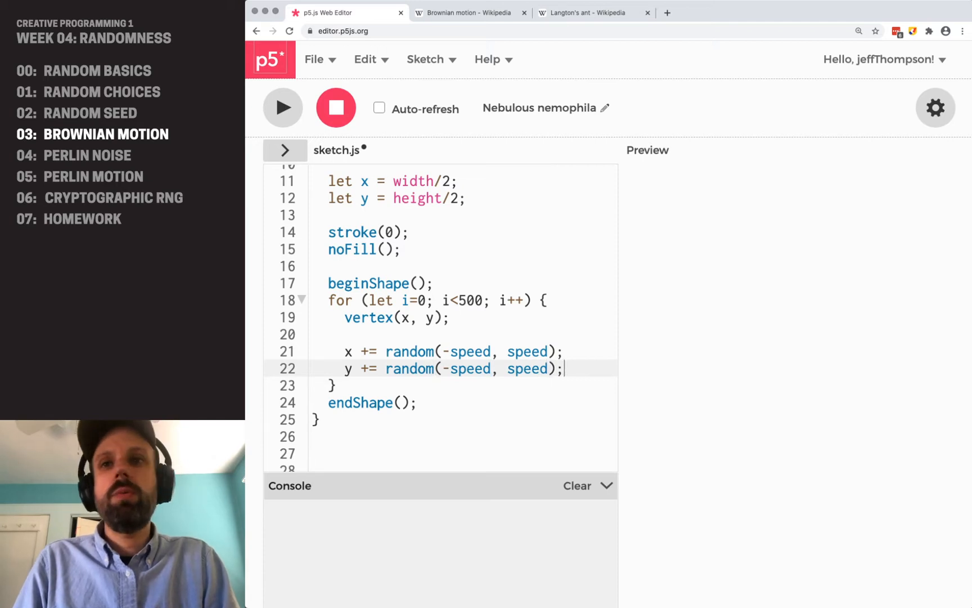
- Run the 500-step random walk twice, then run it again with 5000 steps
{"action": "left_click", "coordinate": [282, 107]}
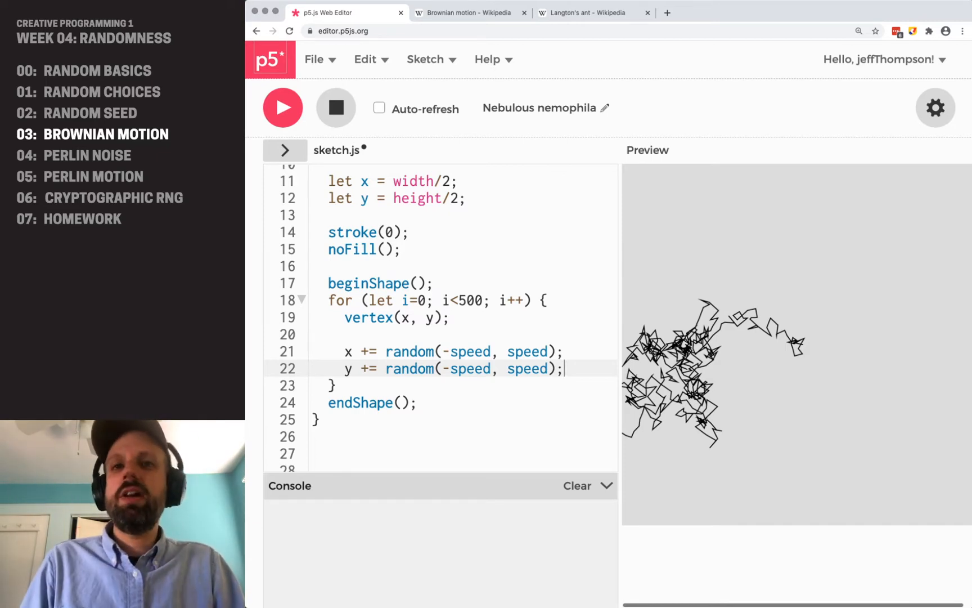
{"action": "mouse_move", "coordinate": [528, 312]}
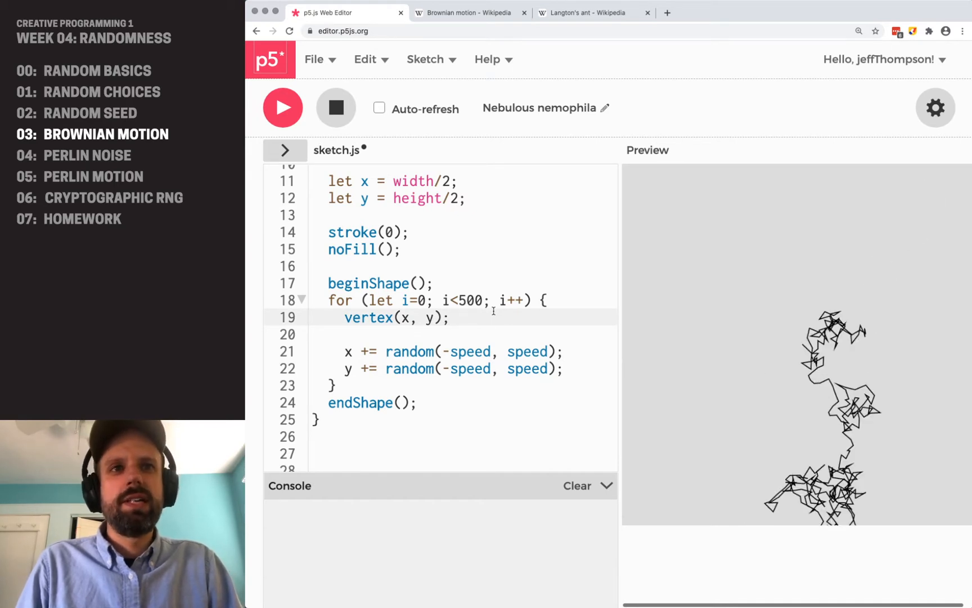
{"action": "left_click", "coordinate": [282, 108]}
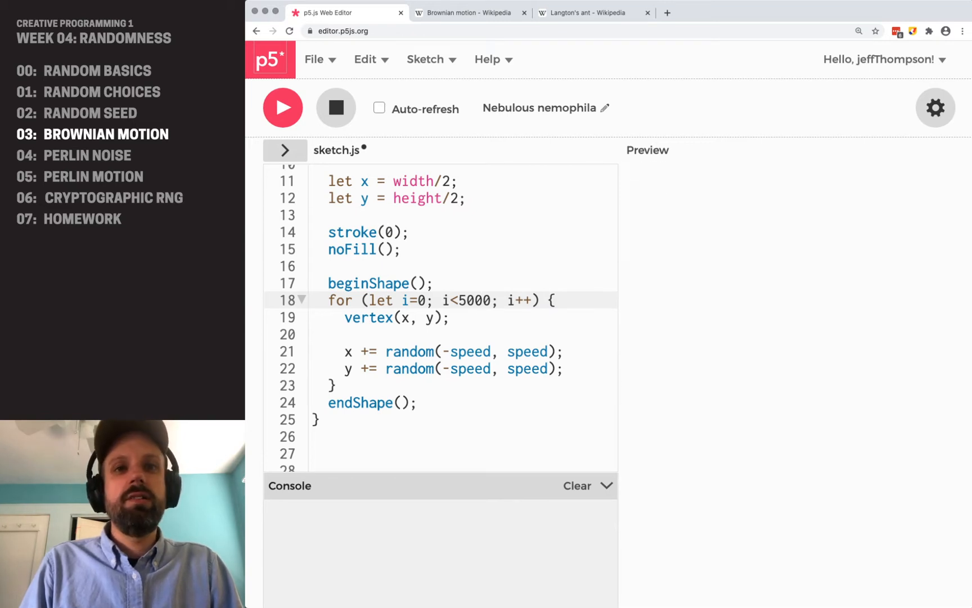
{"action": "left_click", "coordinate": [283, 108]}
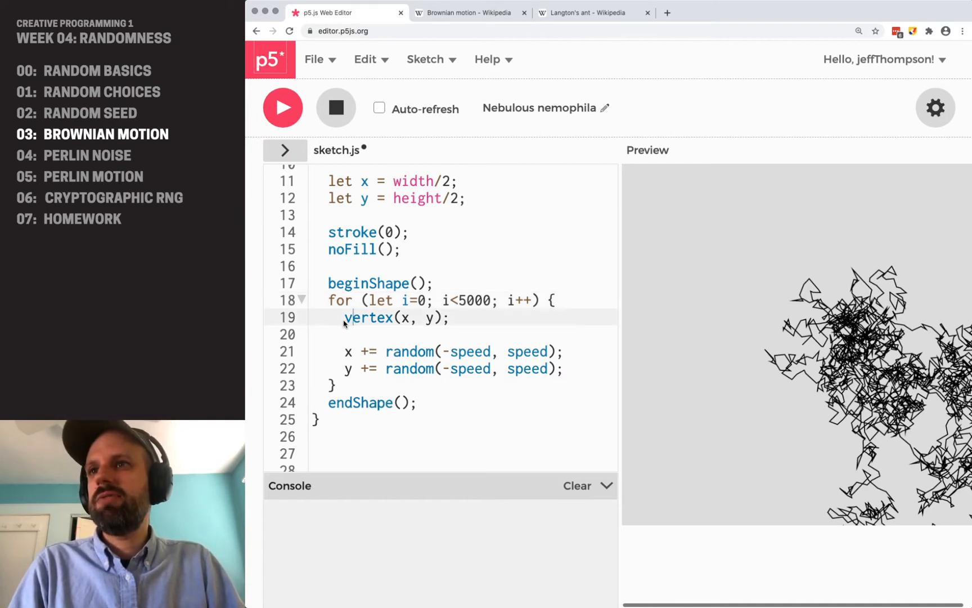
- Replace vertex with curveVertex and run the sketch repeatedly to view curly paths
{"action": "double_click", "coordinate": [369, 317]}
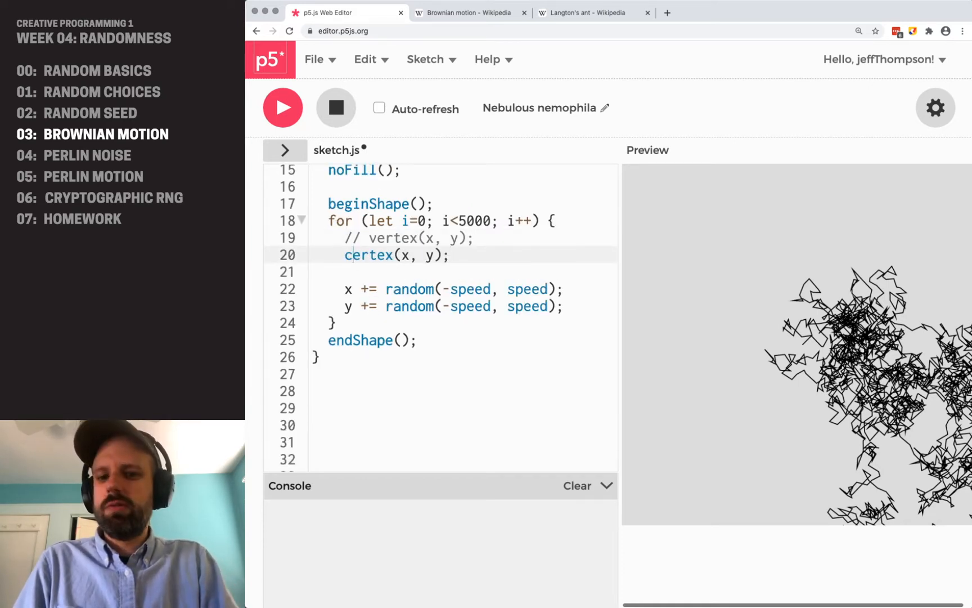
{"action": "type", "text": "curveVertex"}
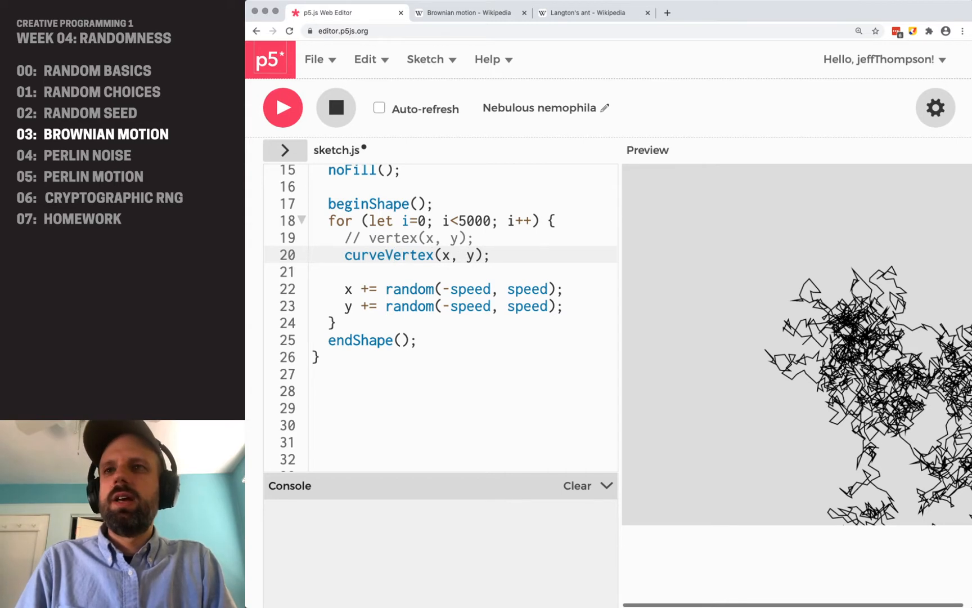
{"action": "left_click", "coordinate": [283, 107]}
{"action": "type", "text": "1"}
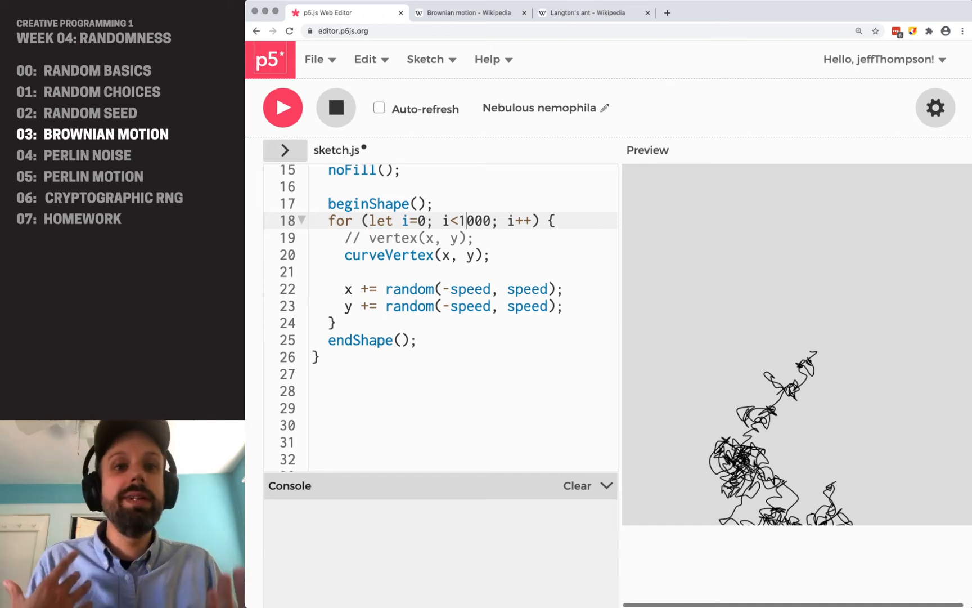
{"action": "left_click", "coordinate": [283, 107]}
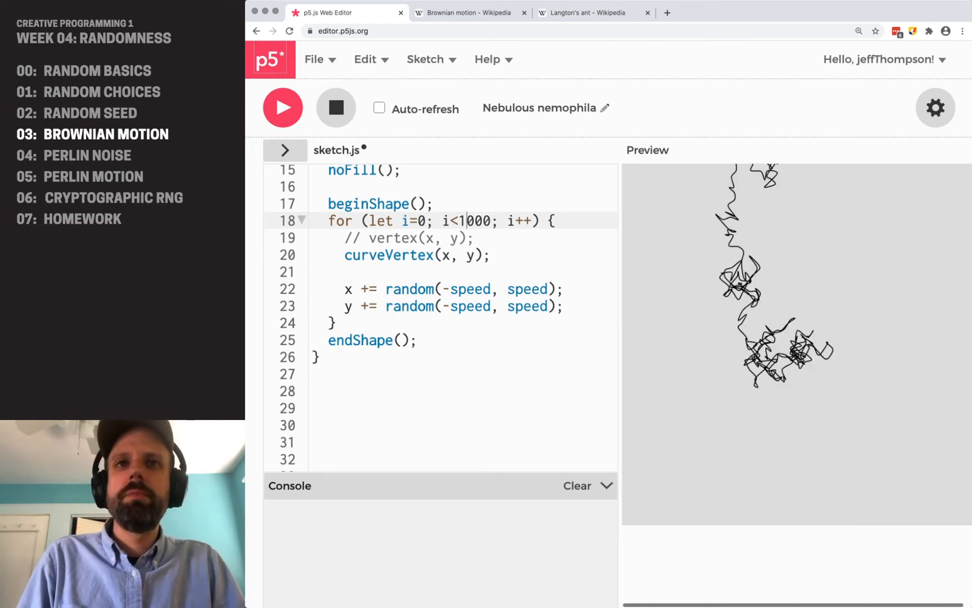
{"action": "left_click", "coordinate": [283, 108]}
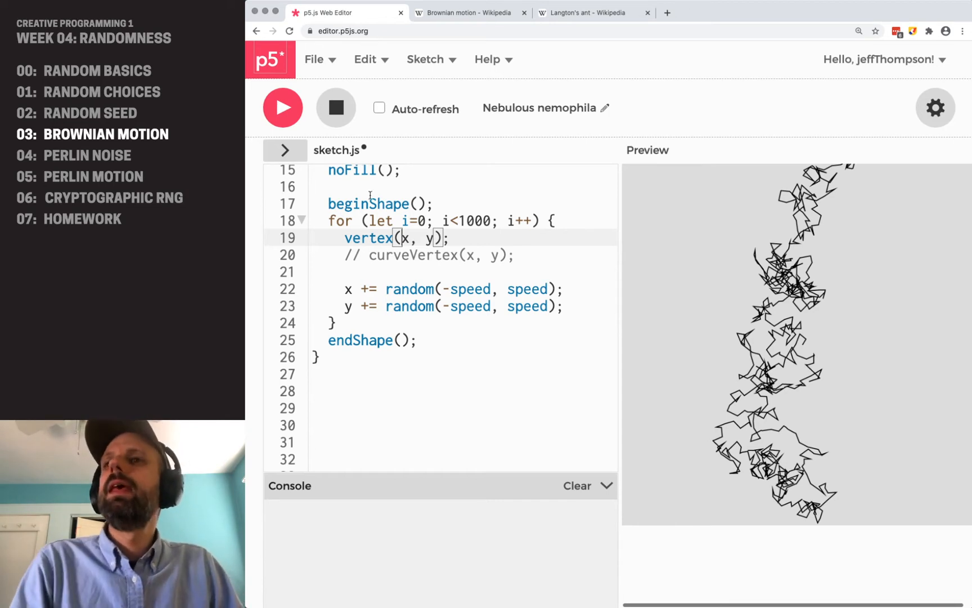
- Scroll up and back down to the x and y random offset lines in the loop
{"action": "scroll", "scroll_direction": "up", "scroll_amount": 3}
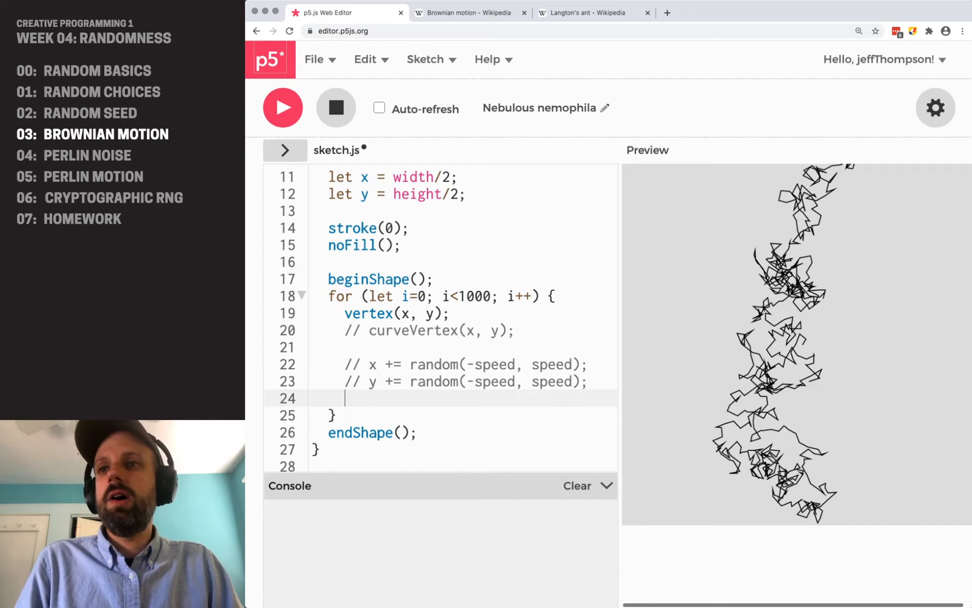
{"action": "scroll", "scroll_direction": "down", "scroll_amount": 3}
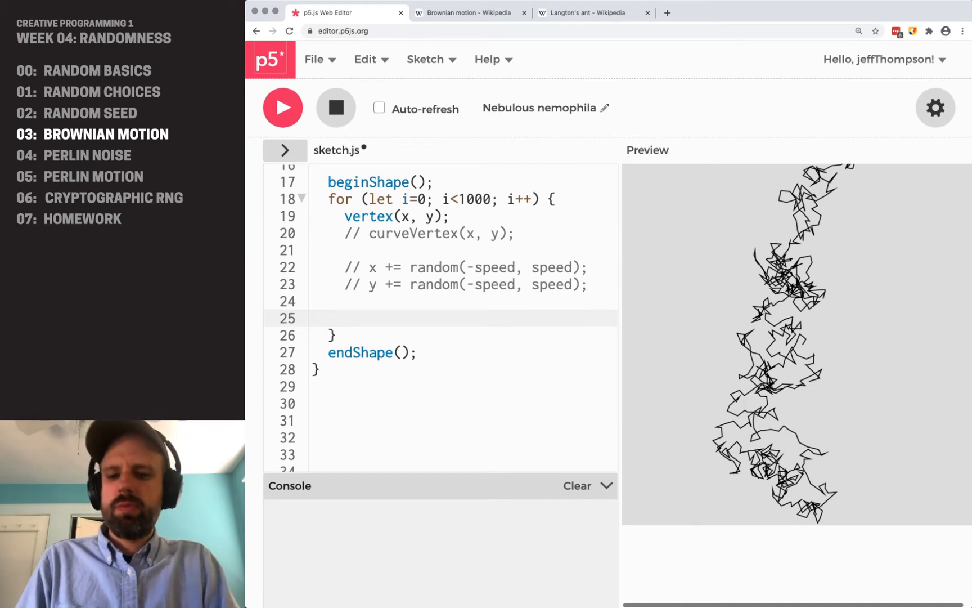
- Add an if (random(0, 100) < 50) / else block with 'left or right' and 'up or down' comments
{"action": "key", "text": "enter"}
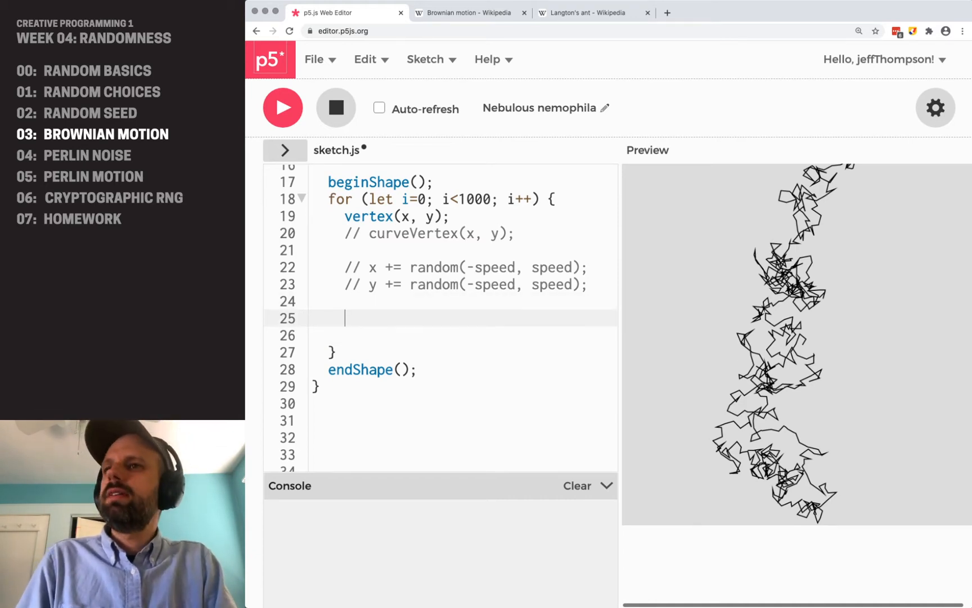
{"action": "type", "text": "if (random(,"}
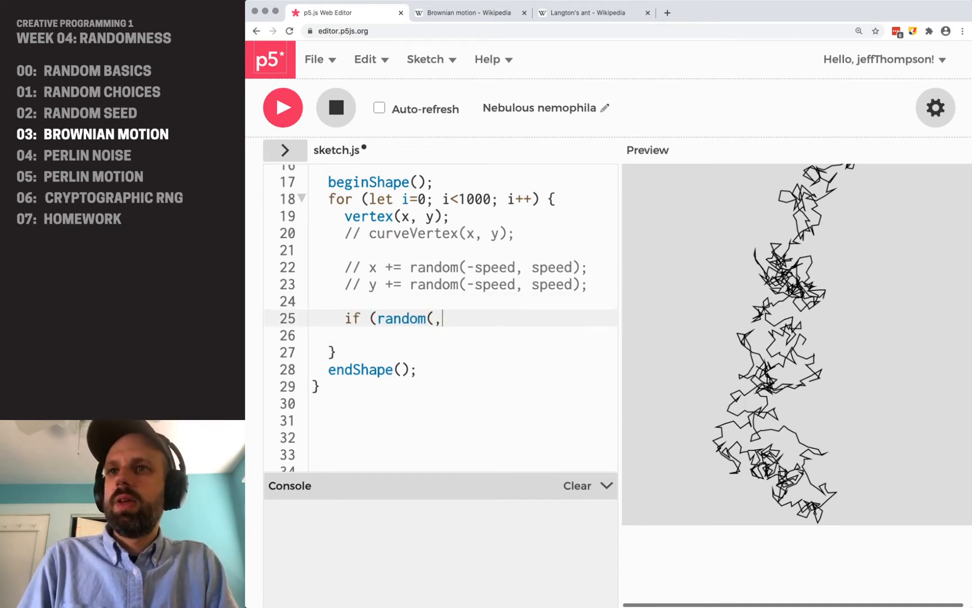
{"action": "type", "text": "0, 10"}
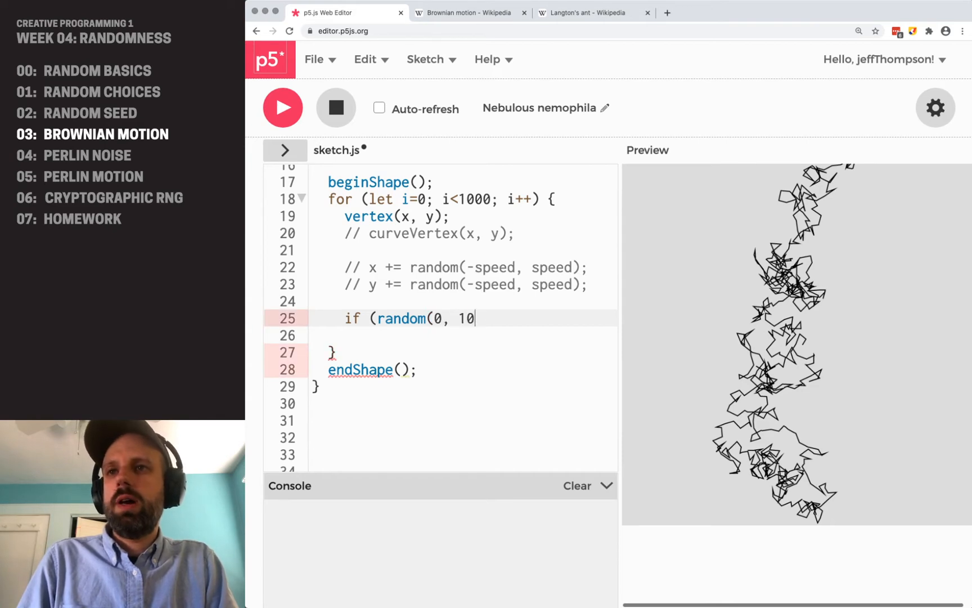
{"action": "type", "text": "0) <"}
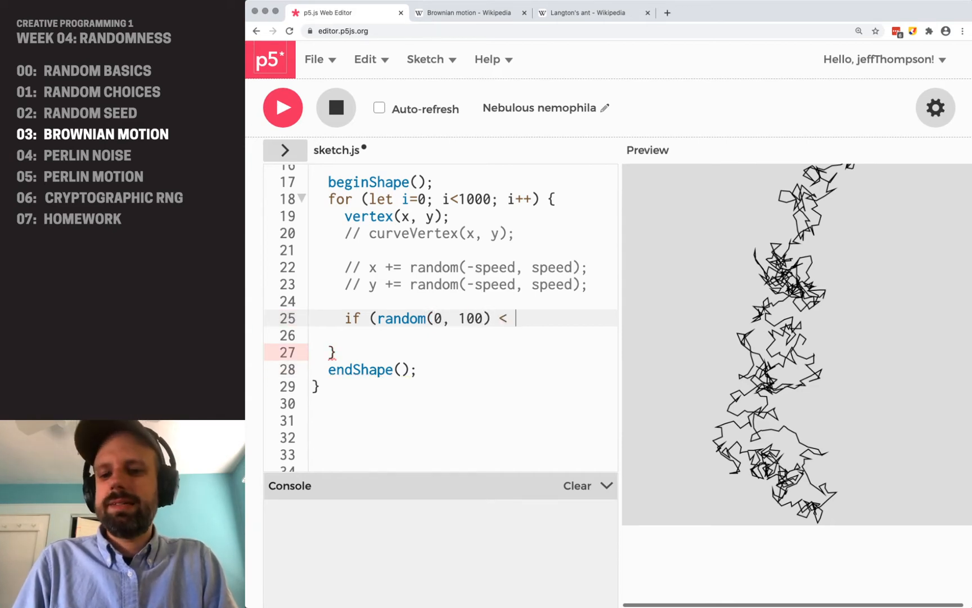
{"action": "type", "text": "50) {"}
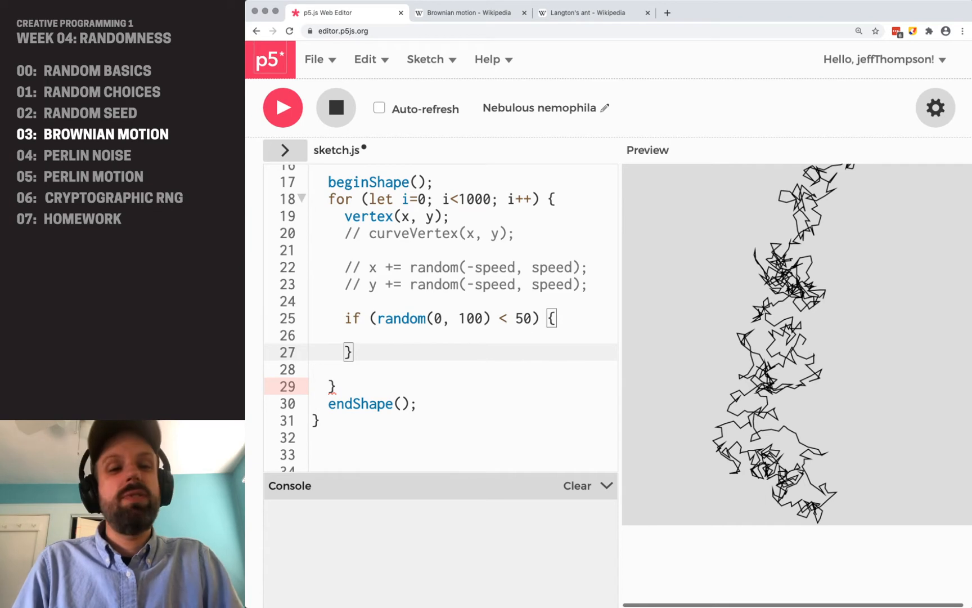
{"action": "type", "text": "else {"}
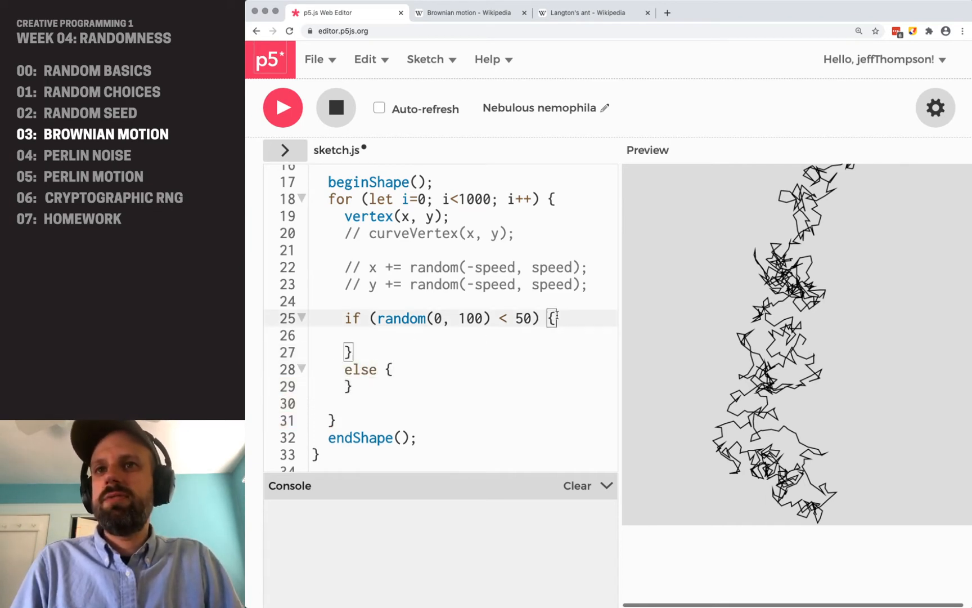
{"action": "type", "text": "// left o"}
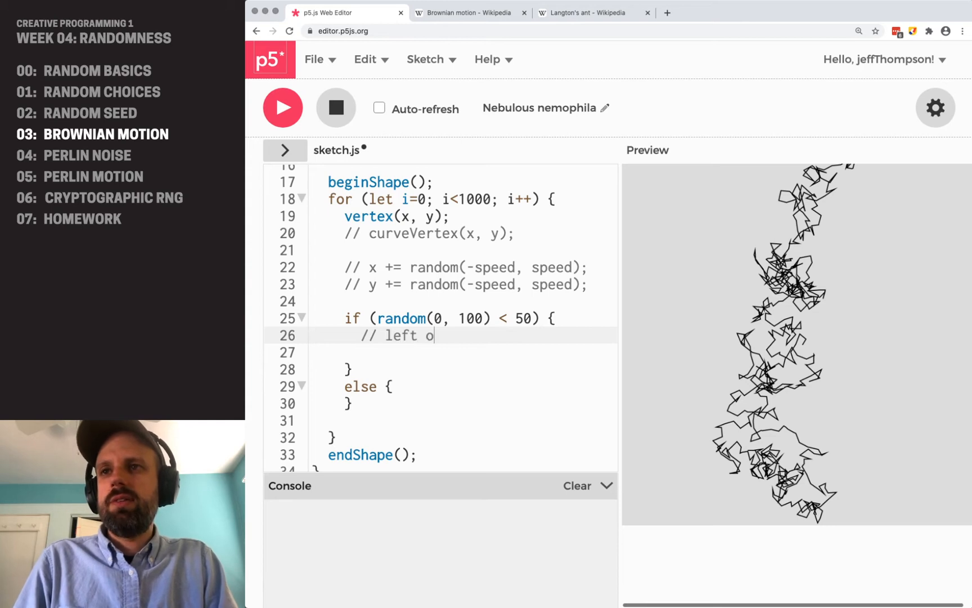
{"action": "type", "text": "r right"}
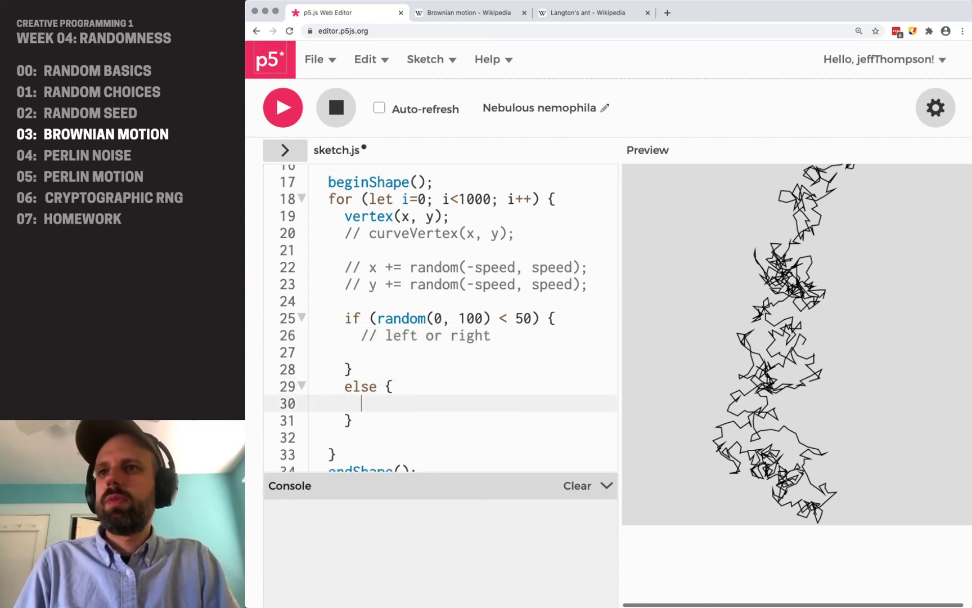
{"action": "type", "text": "// up or down"}
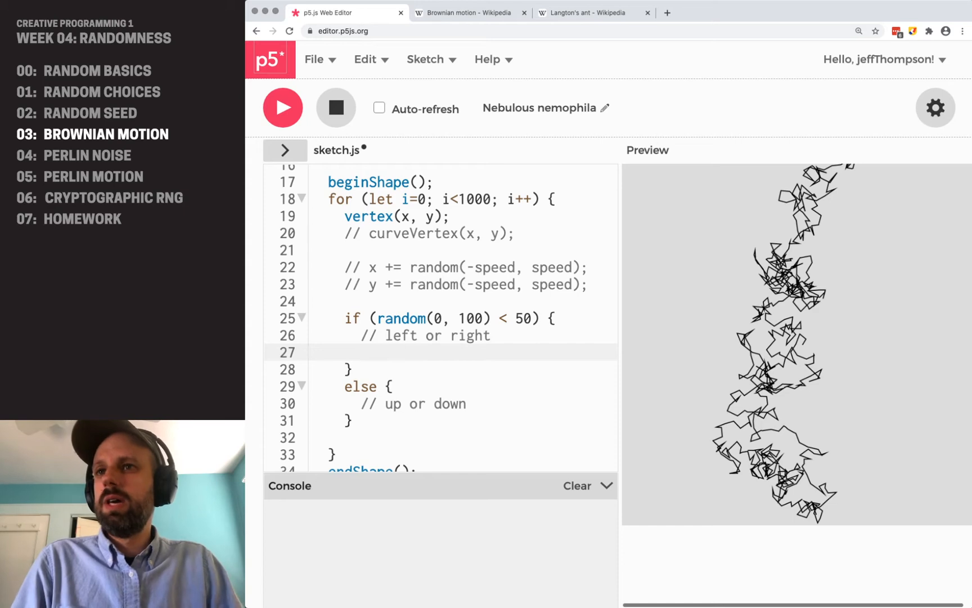
- Fill the branches with x += random(-speed, speed) and y += random(-speed, speed)
{"action": "type", "text": "x"}
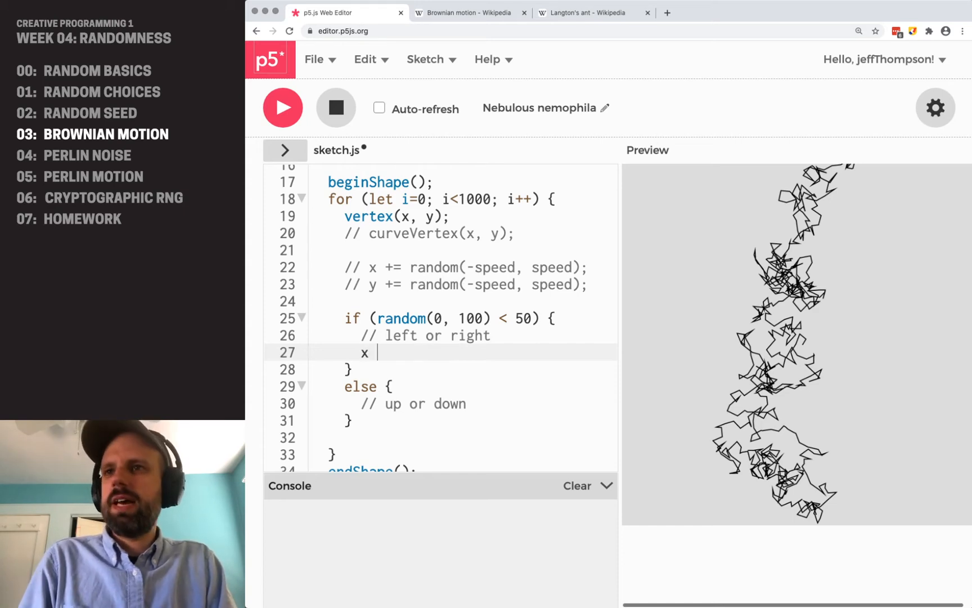
{"action": "type", "text": "+= random(-"}
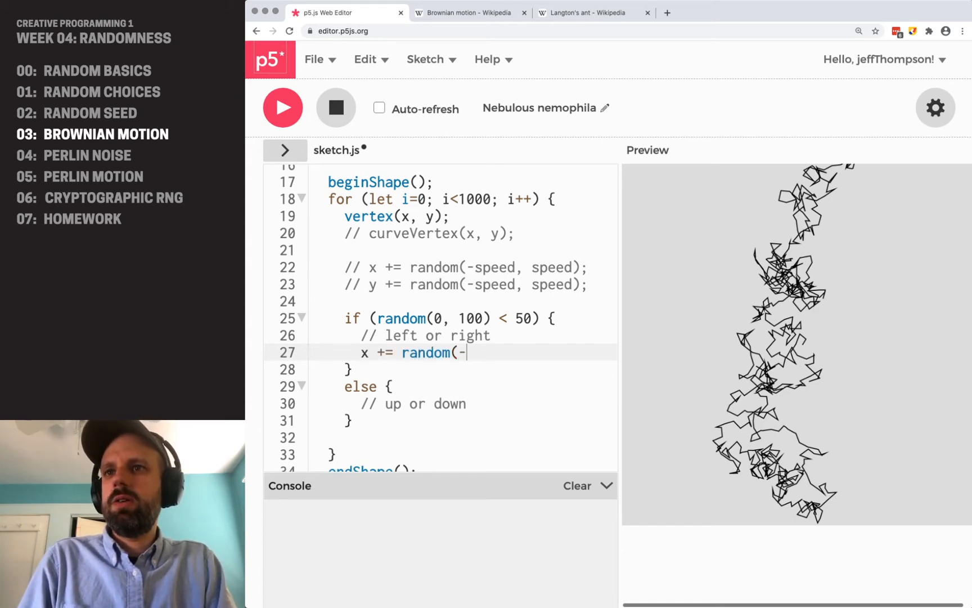
{"action": "type", "text": "speed, speed);"}
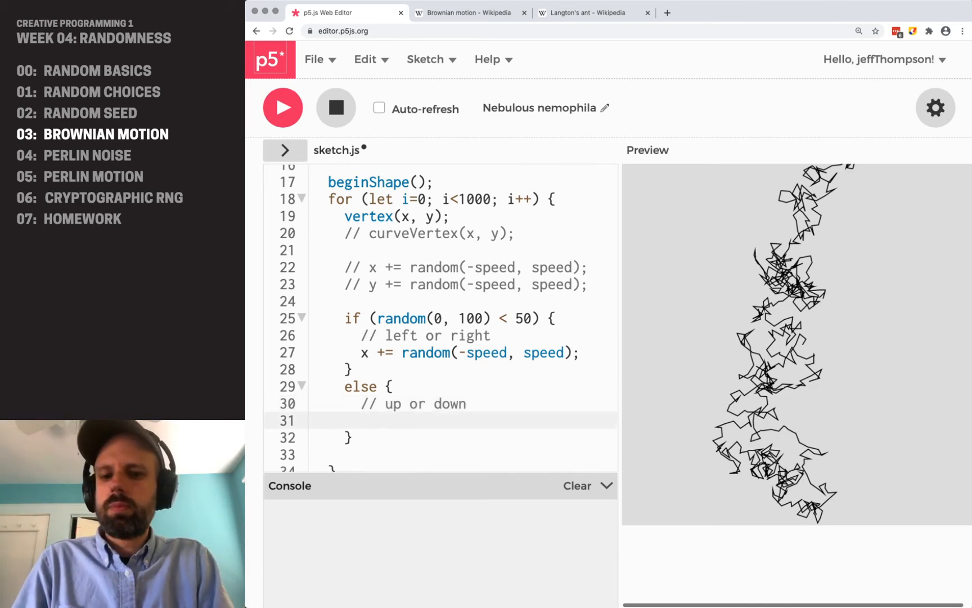
{"action": "type", "text": "y += random(-s"}
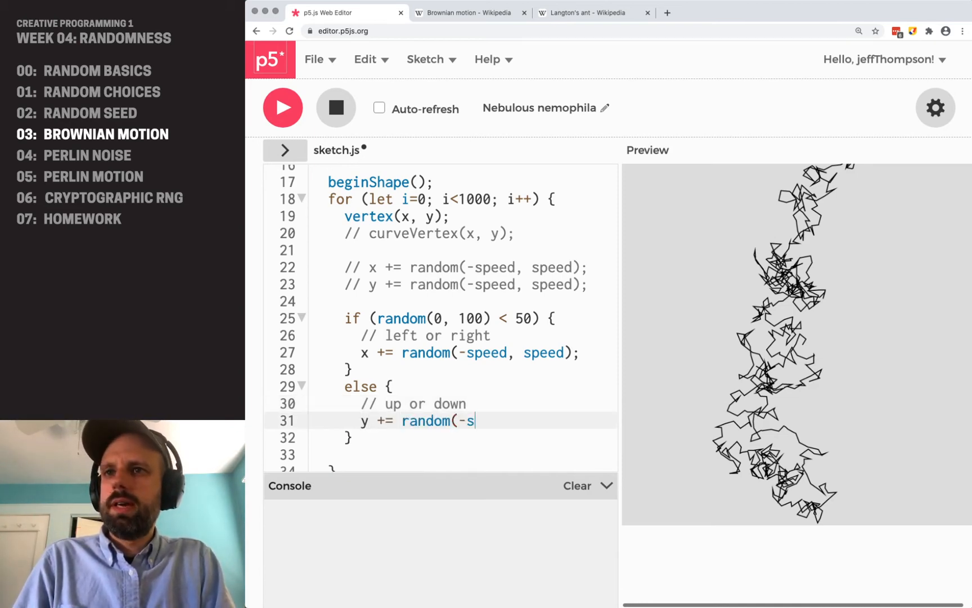
{"action": "type", "text": "peed, speed);"}
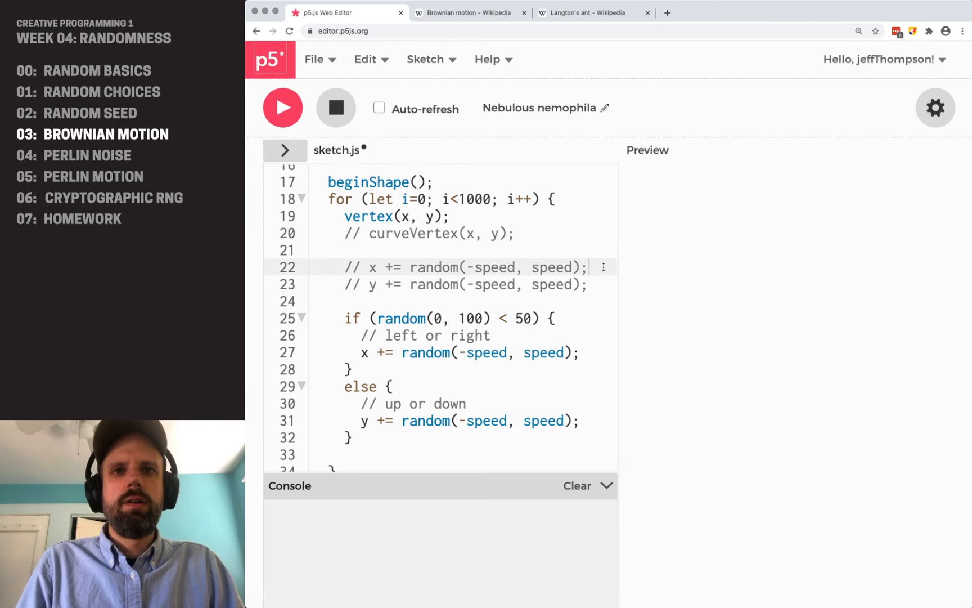
- Run the sketch, then give the x branch a nested random check using x -= speed or x += speed
{"action": "left_click", "coordinate": [283, 107]}
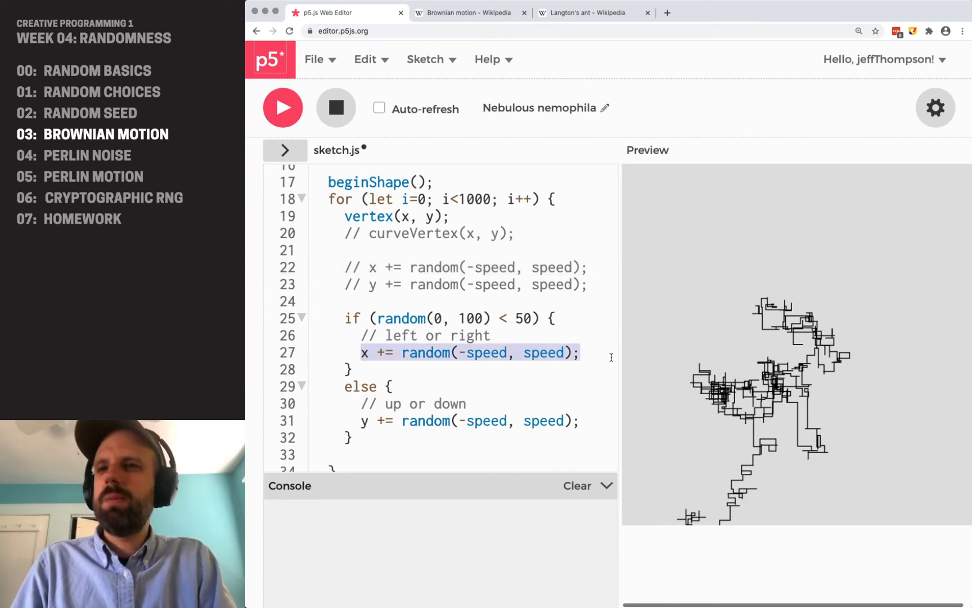
{"action": "type", "text": "if (random("}
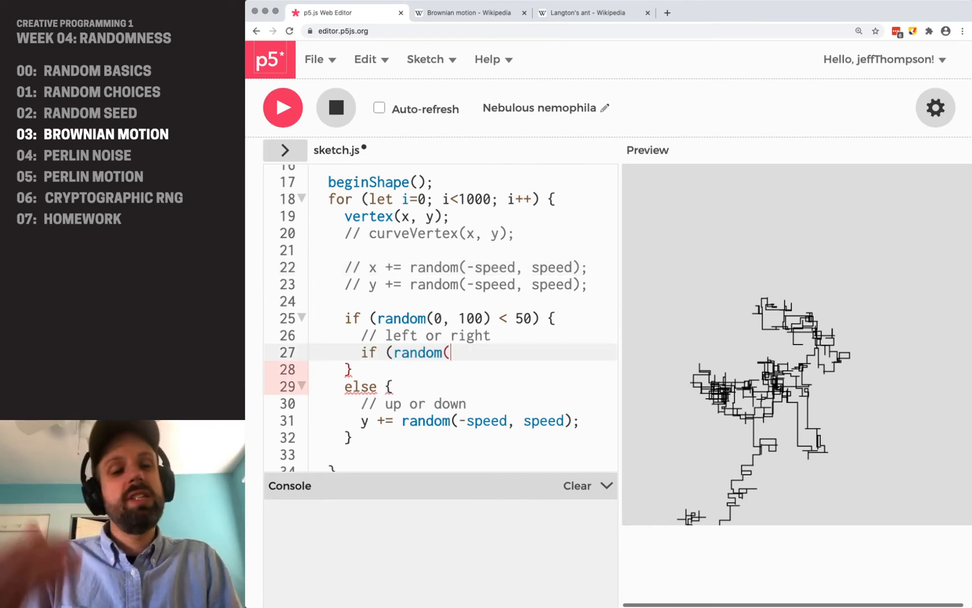
{"action": "type", "text": "100) < 50) {"}
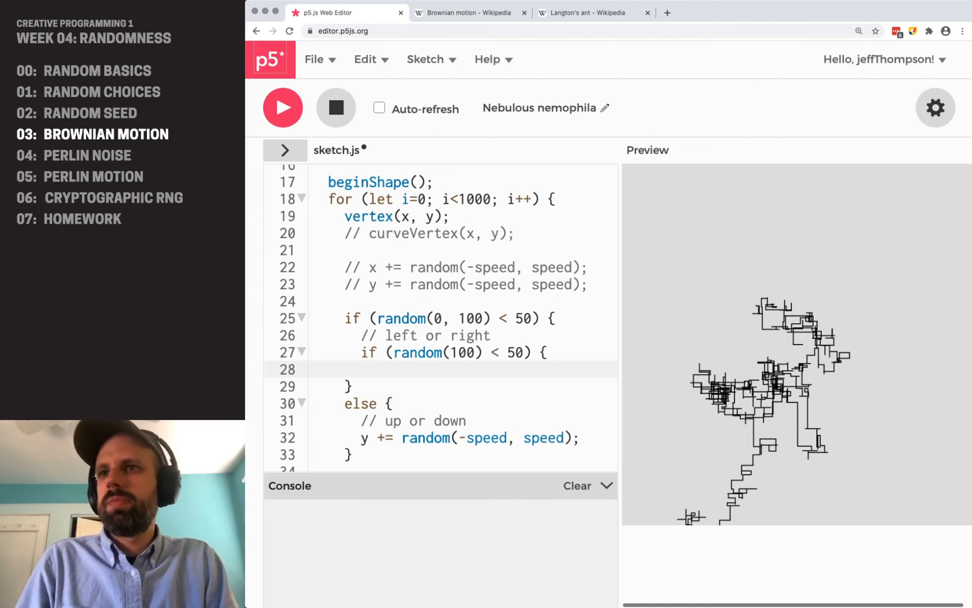
{"action": "type", "text": "x -= speed;"}
{"action": "type", "text": "else {"}
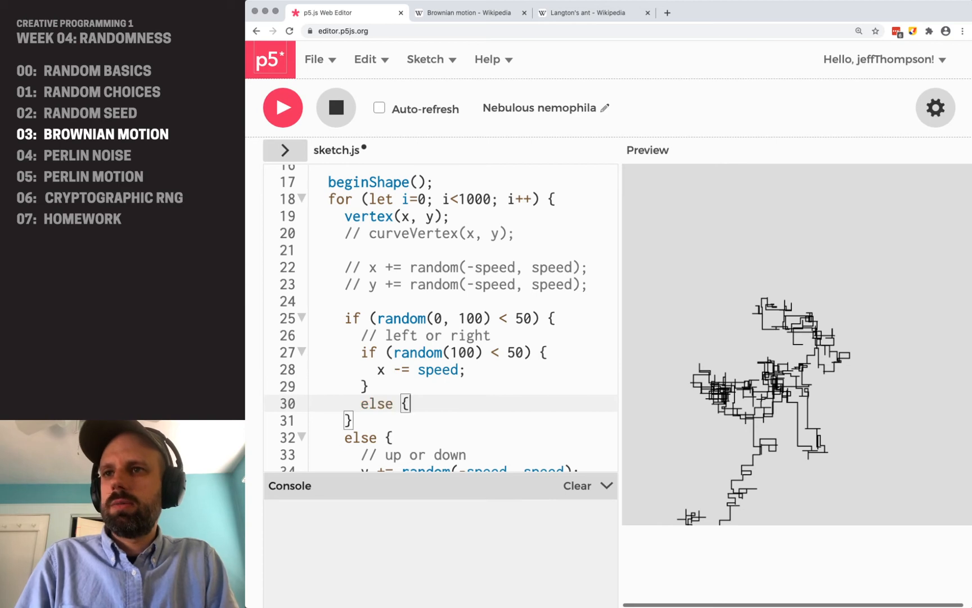
{"action": "type", "text": "x += sped"}
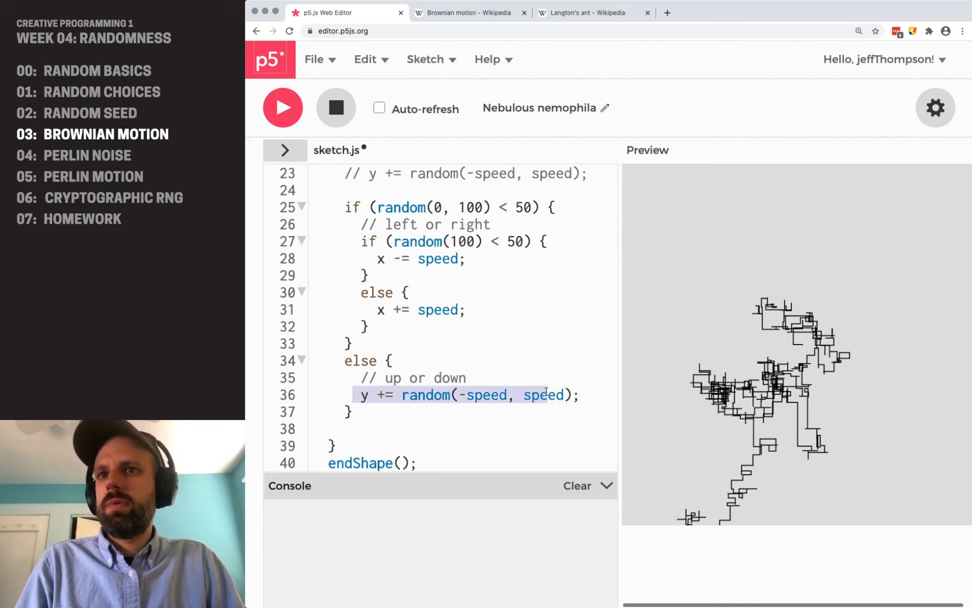
- Add a nested random(100) < 5… check in the y branch stepping y by exactly speed
{"action": "type", "text": "if (ran"}
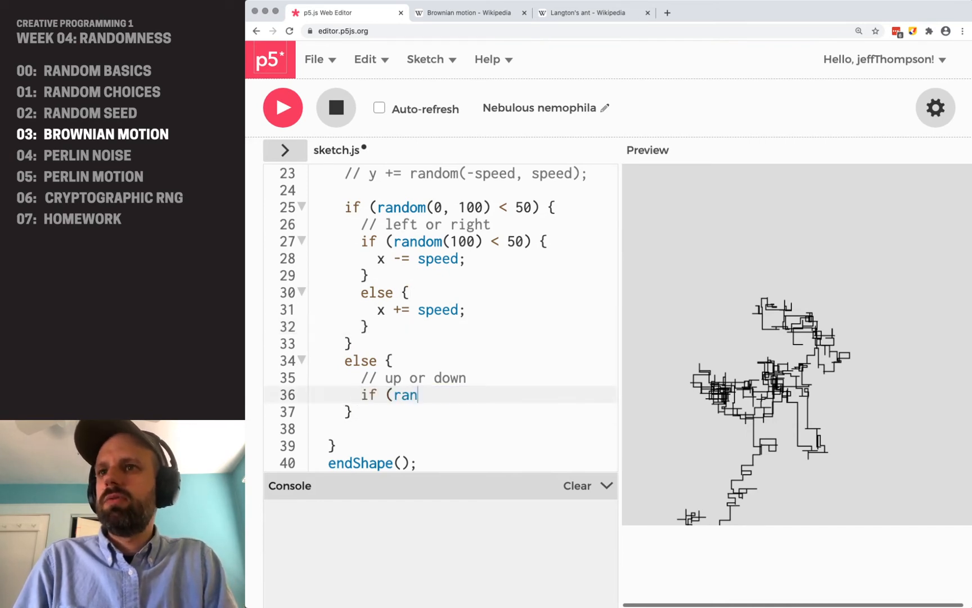
{"action": "type", "text": "dom(100) < 50) {"}
{"action": "type", "text": "y -"}
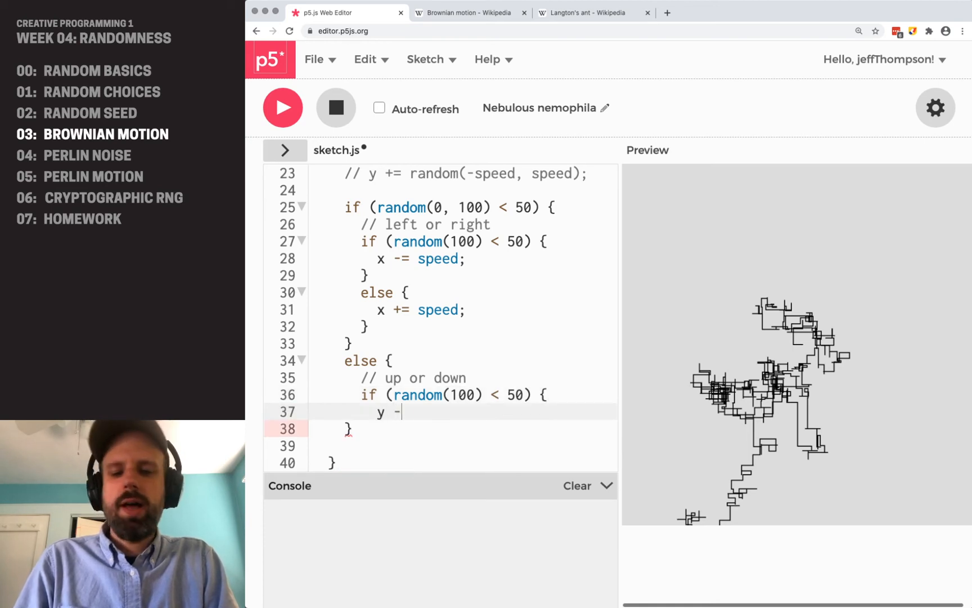
{"action": "type", "text": "= speed;"}
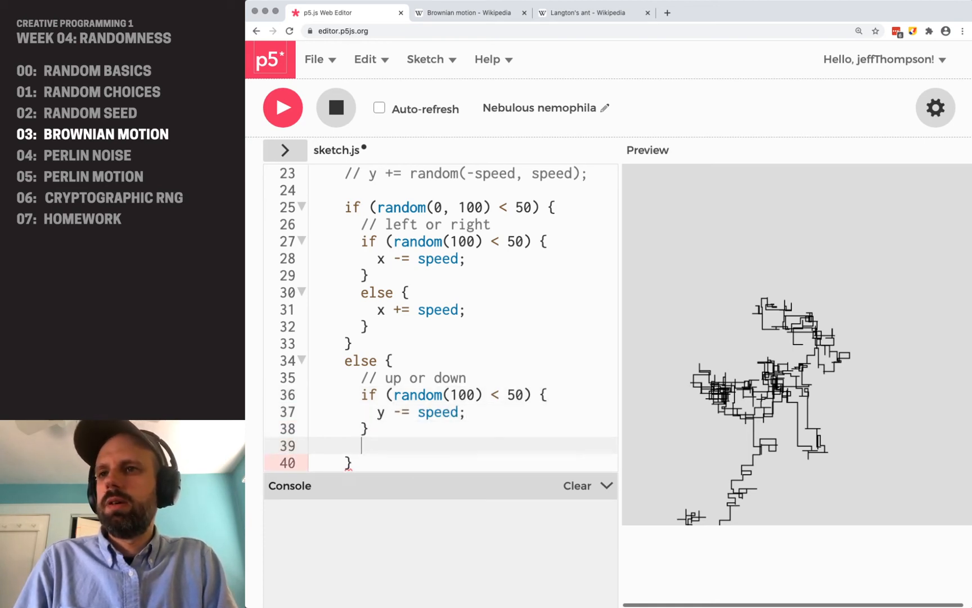
{"action": "type", "text": "else {"}
{"action": "type", "text": "y += speed;"}
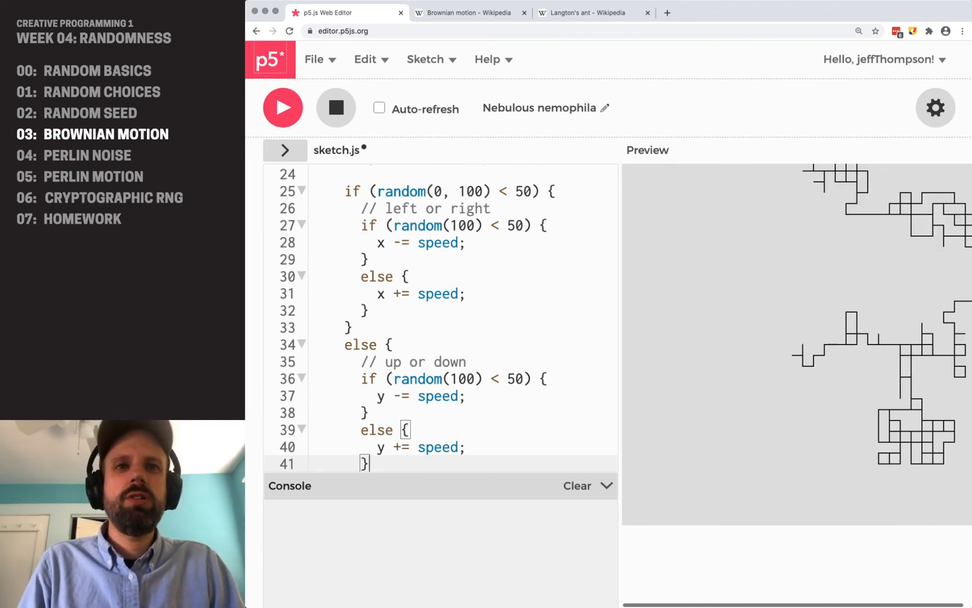
{"action": "left_click", "coordinate": [282, 108]}
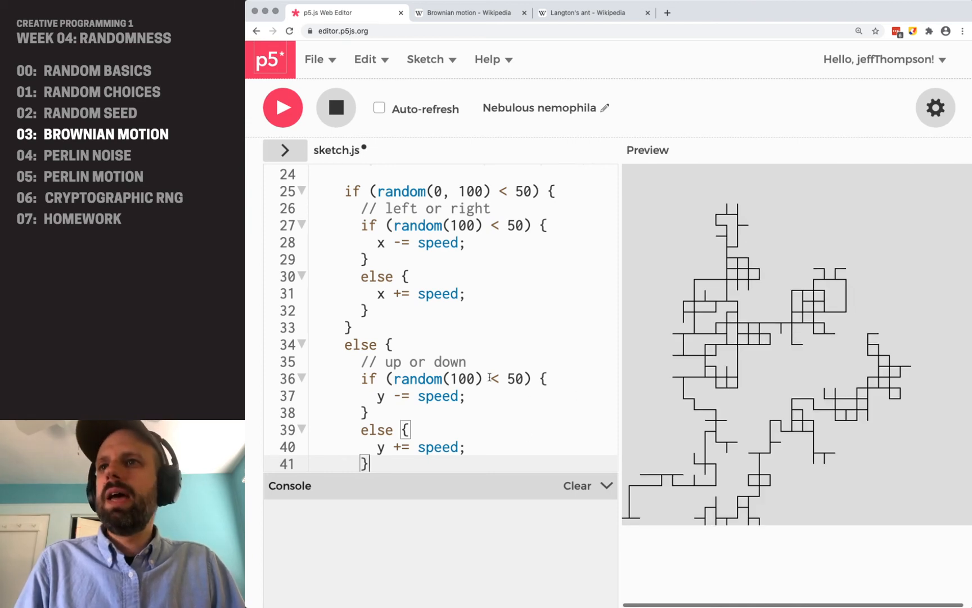
{"action": "scroll", "scroll_direction": "down", "scroll_amount": 3}
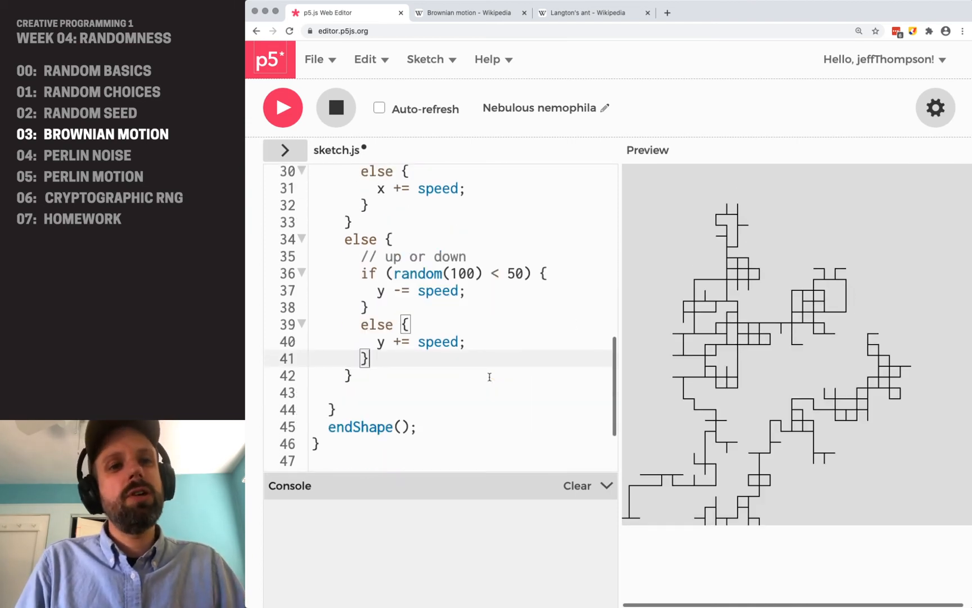
{"action": "scroll", "scroll_direction": "up", "scroll_amount": 3}
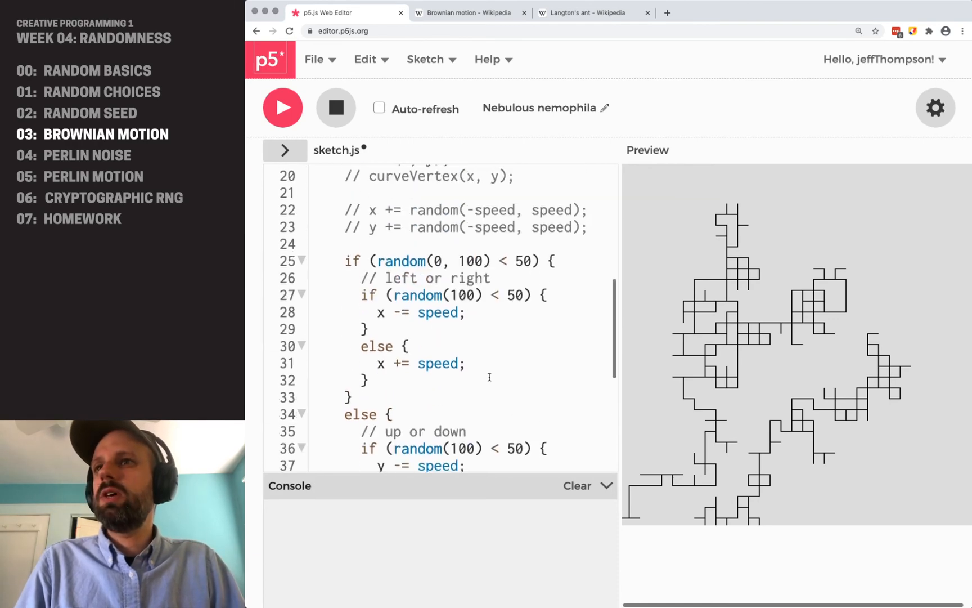
{"action": "scroll", "scroll_direction": "up", "scroll_amount": 3}
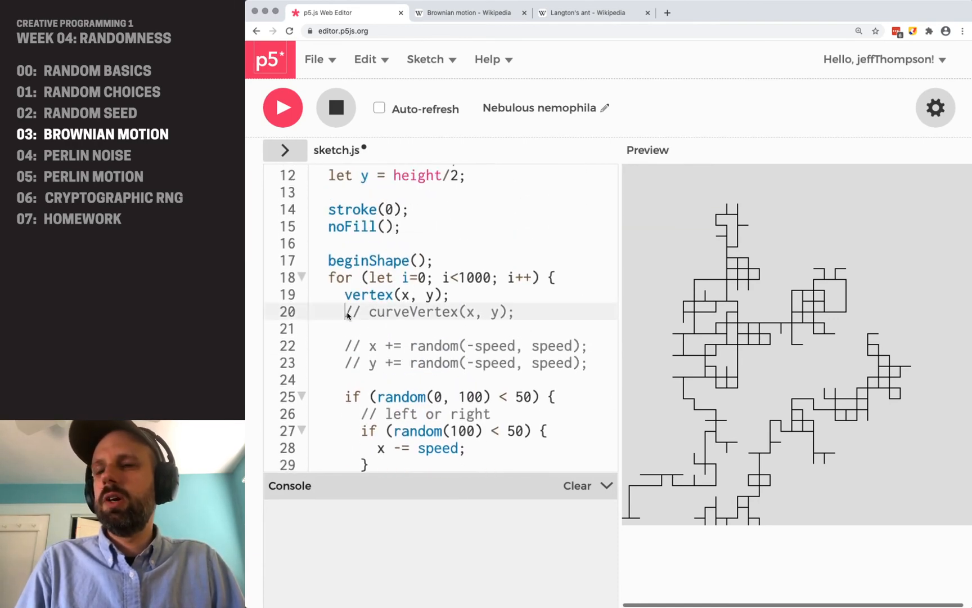
- After vertex(x, y), add fill(0), noStroke() and circle(x,y,5) to the loop
{"action": "key", "text": "enter"}
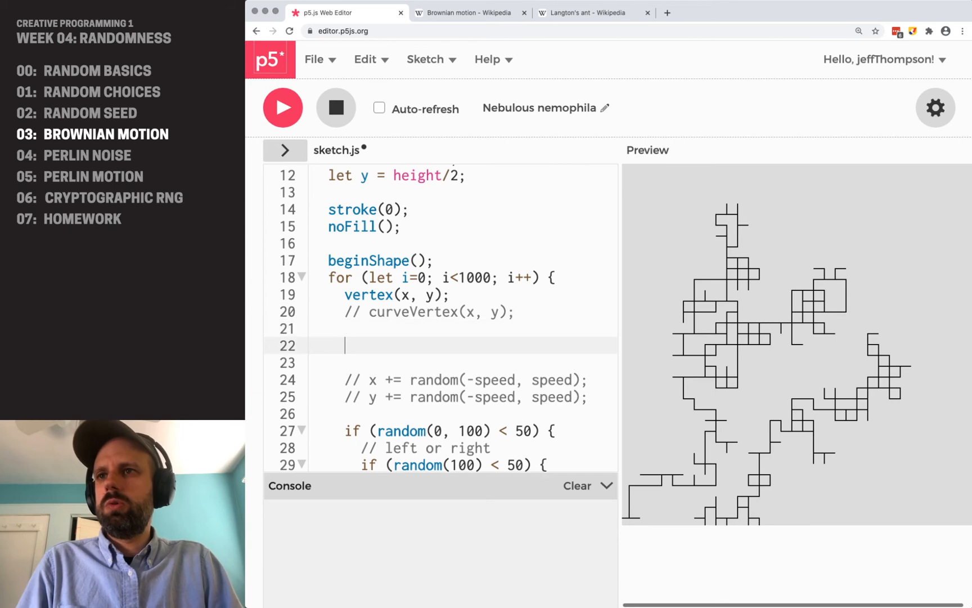
{"action": "type", "text": "fill"}
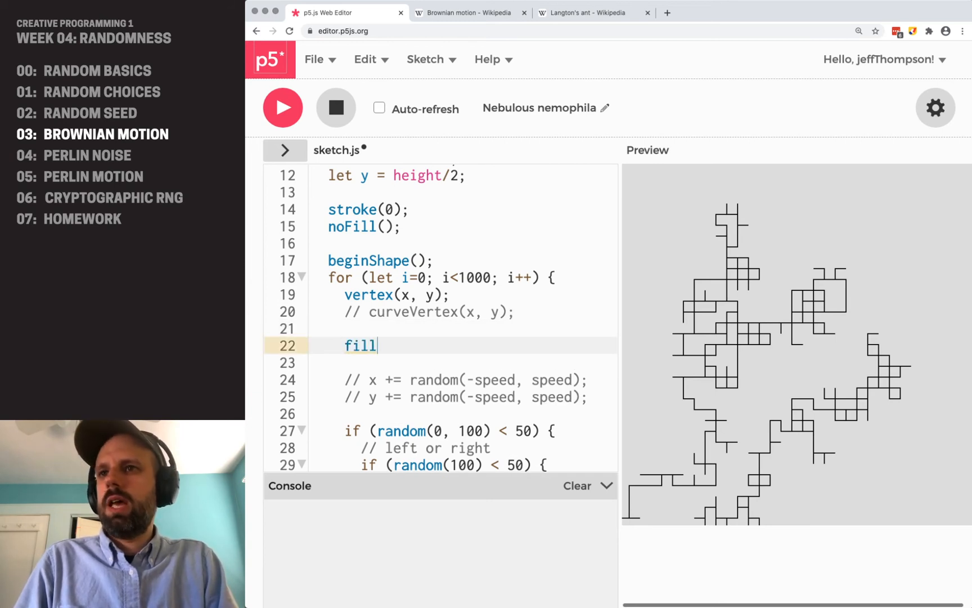
{"action": "type", "text": "(0);"}
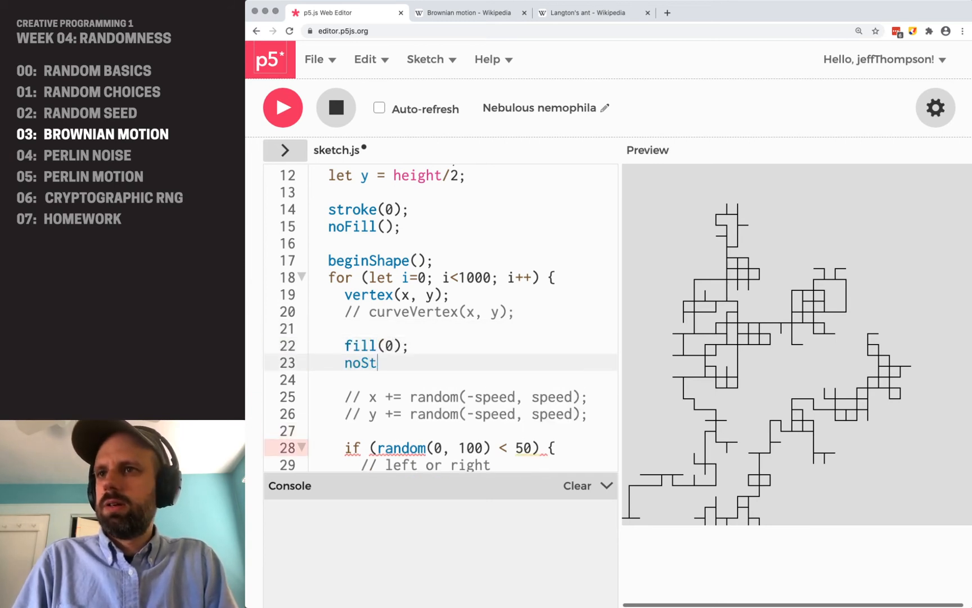
{"action": "type", "text": "roke();"}
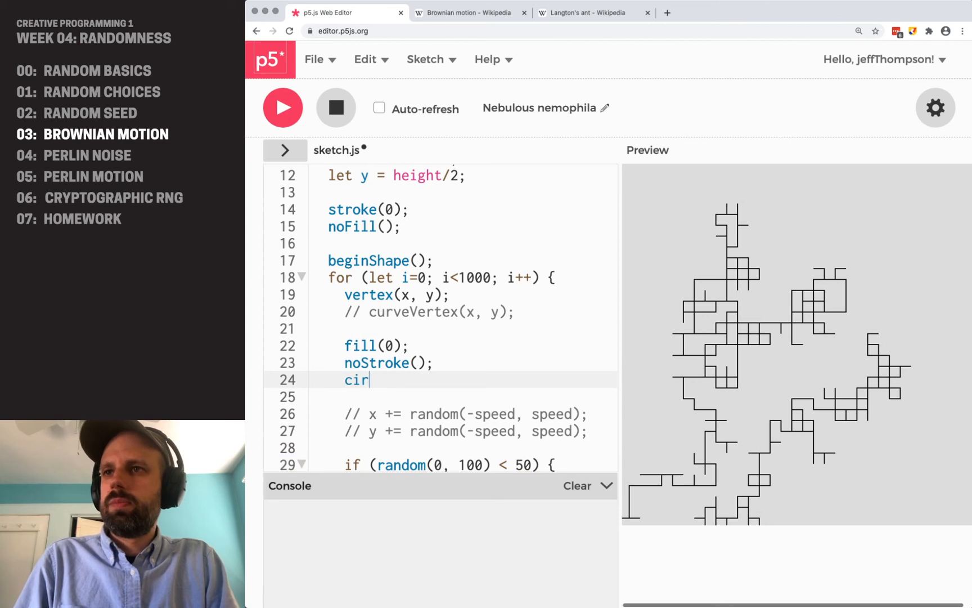
{"action": "type", "text": "cle(x,y,"}
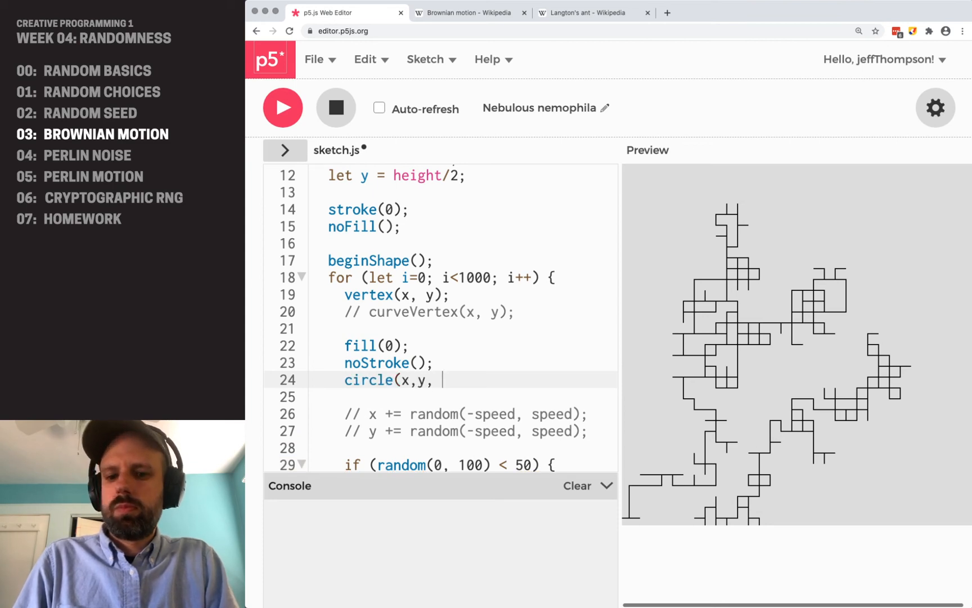
{"action": "type", "text": "50"}
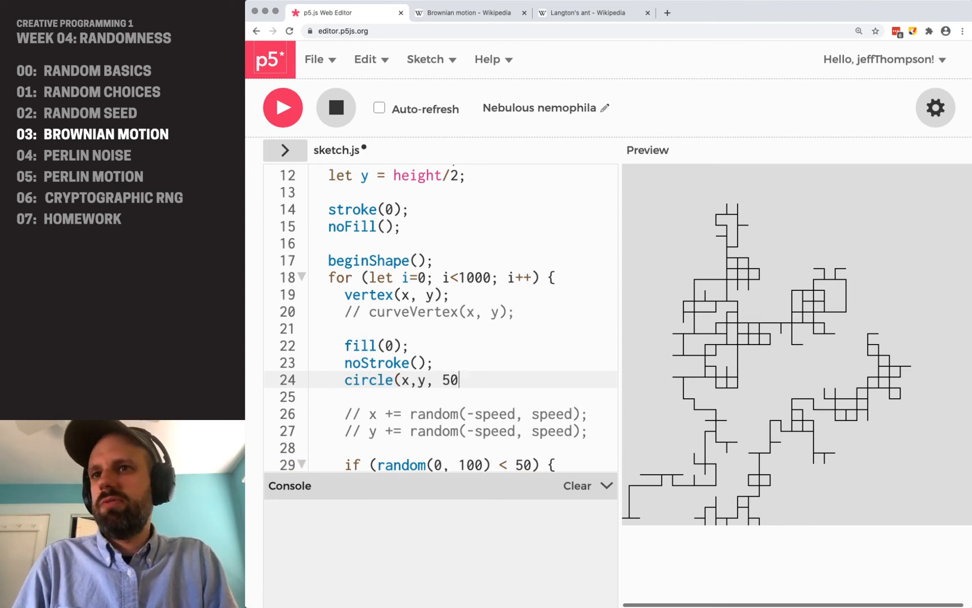
{"action": "type", "text": "5);"}
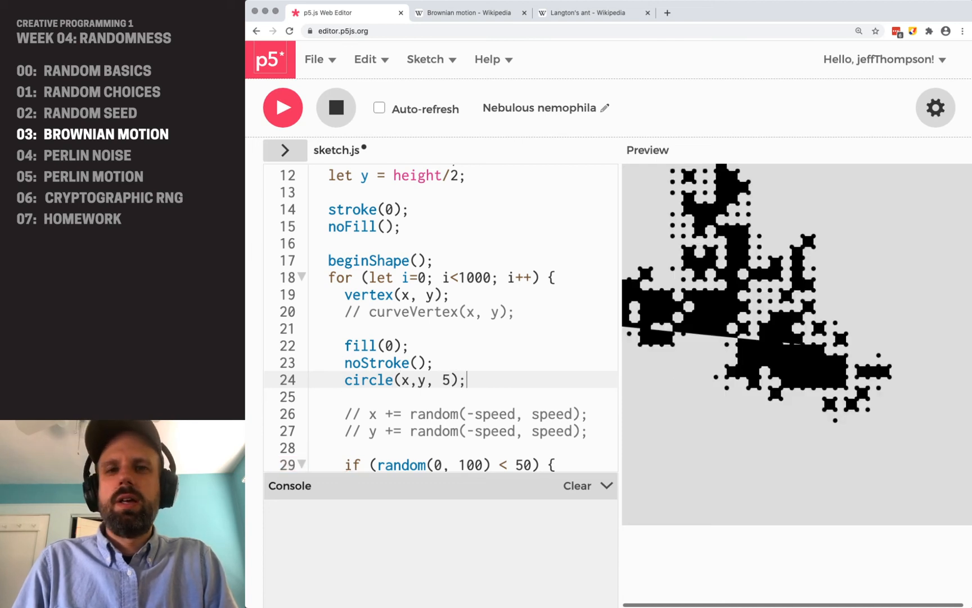
{"action": "left_click", "coordinate": [384, 226]}
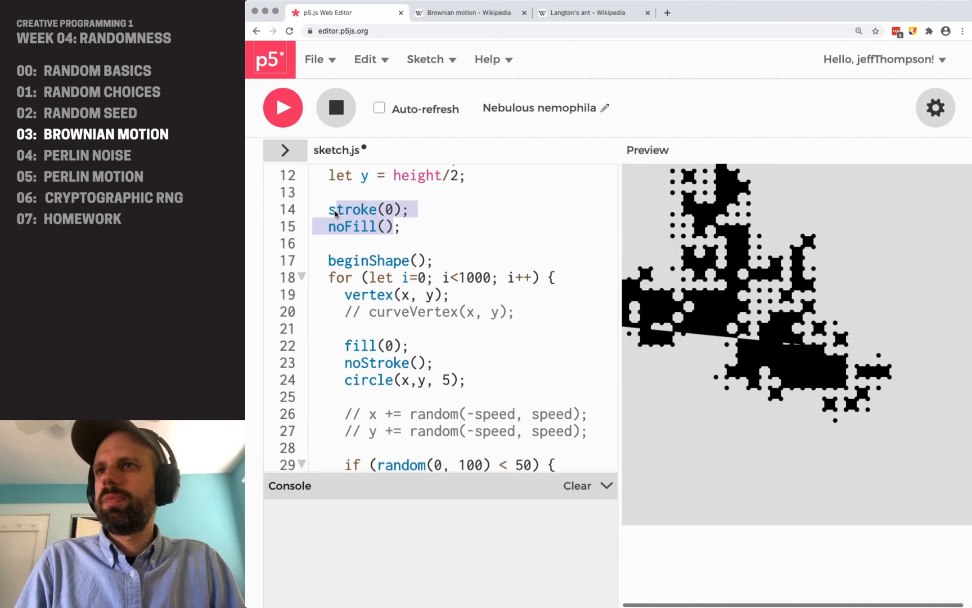
{"action": "scroll", "scroll_direction": "down", "scroll_amount": 3}
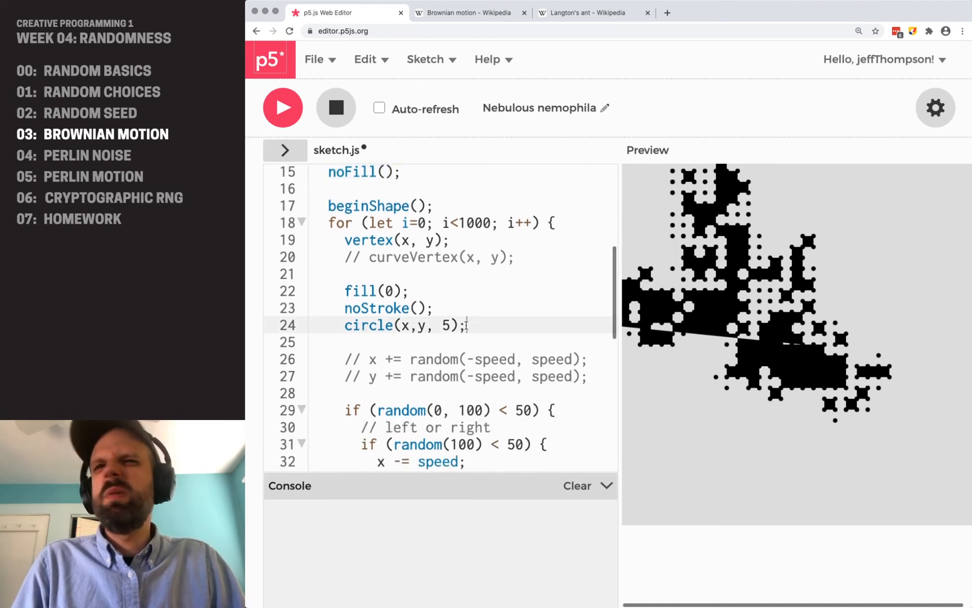
- Insert noFill() and stroke(0) just before the vertex(x, y) call in the loop
{"action": "left_click", "coordinate": [344, 239]}
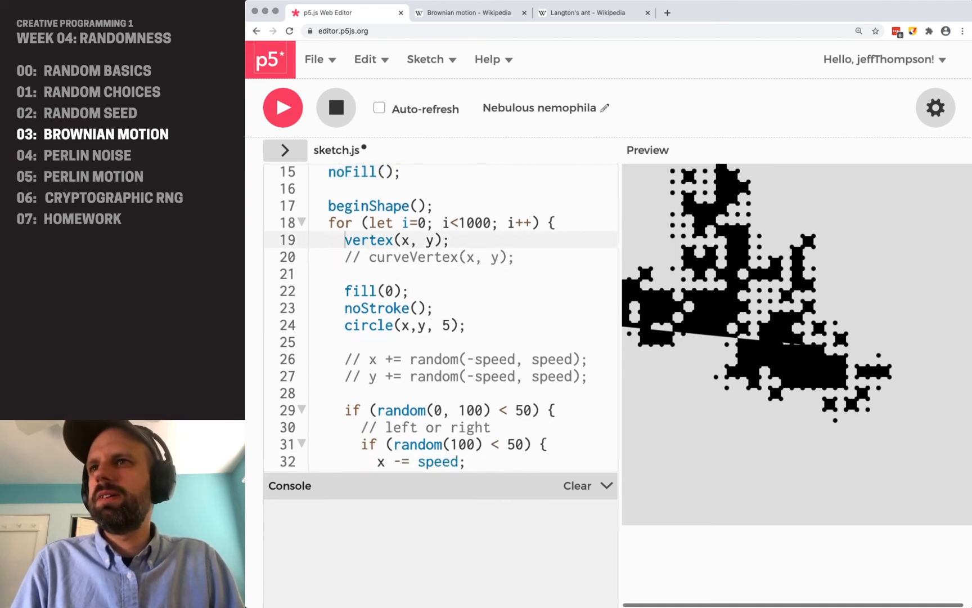
{"action": "type", "text": "noFill()"}
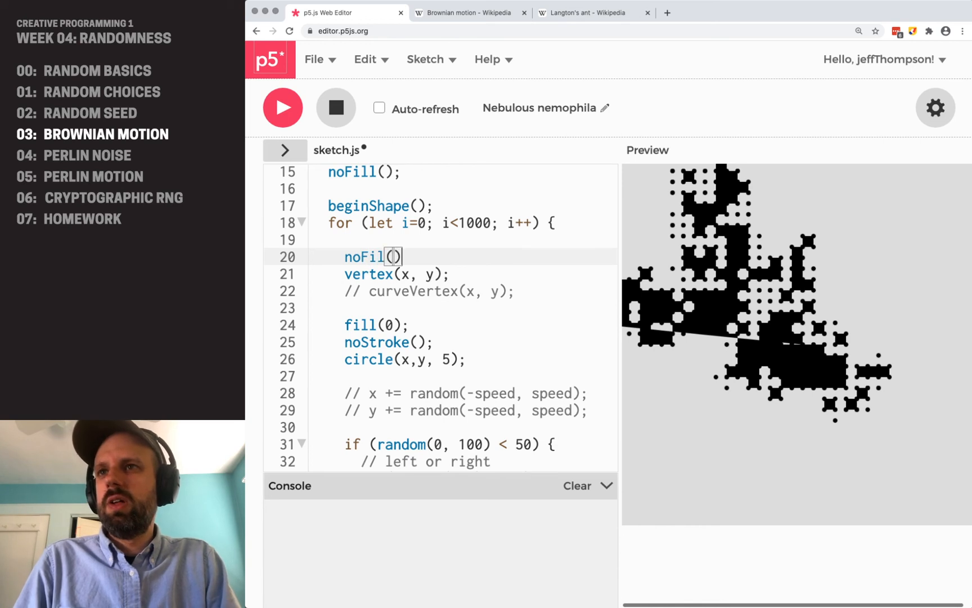
{"action": "type", "text": "strok"}
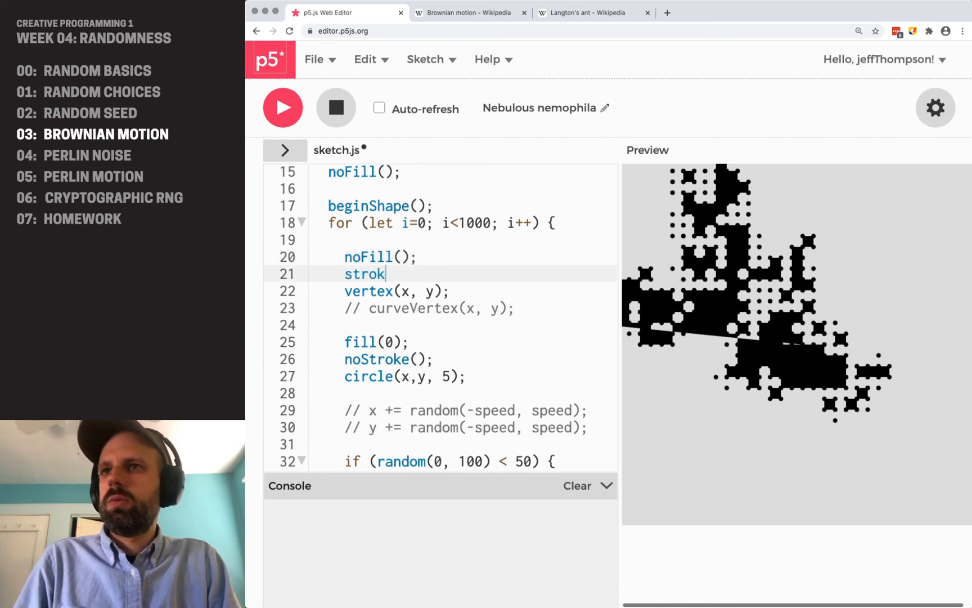
{"action": "type", "text": "e(0);"}
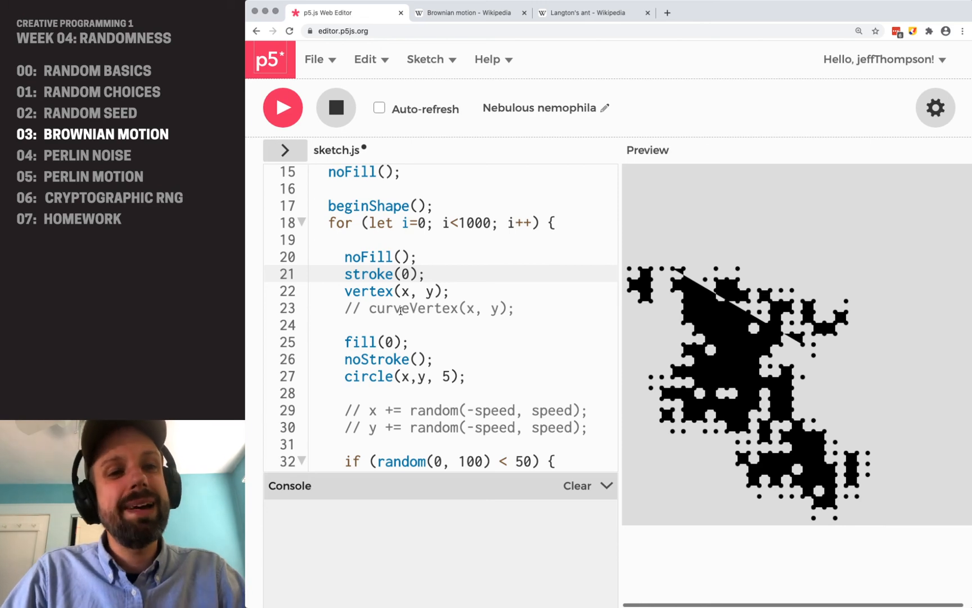
- Glance at the top of the Brownian motion article, then return to Langton's ant
{"action": "left_click", "coordinate": [469, 12]}
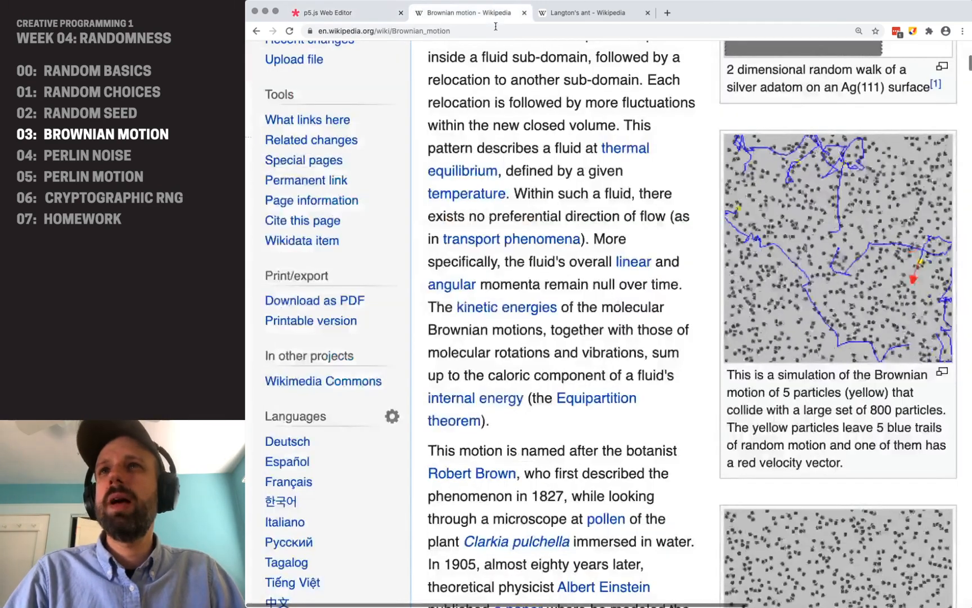
{"action": "scroll", "scroll_direction": "up", "scroll_amount": 3}
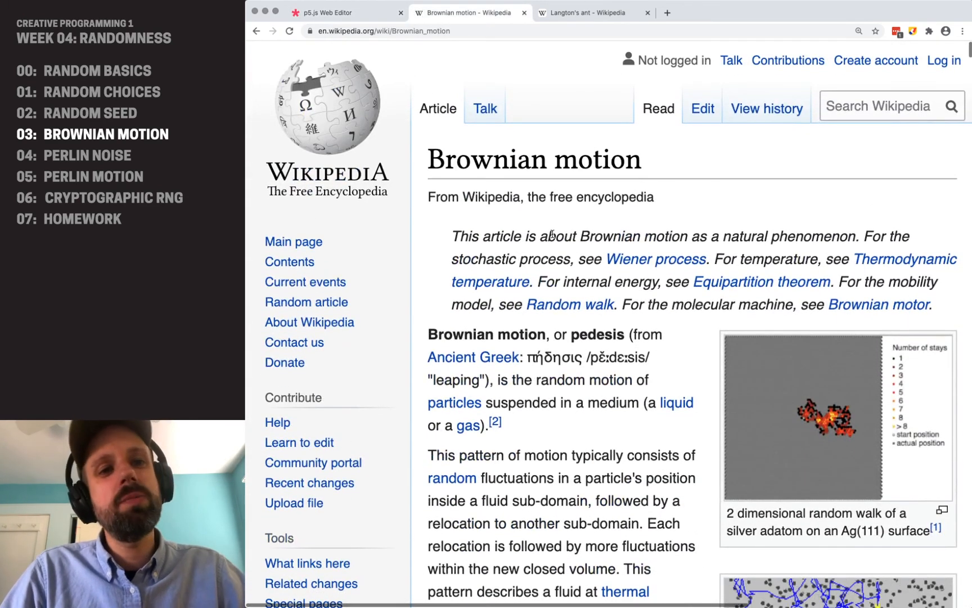
{"action": "scroll", "scroll_direction": "down", "scroll_amount": 3}
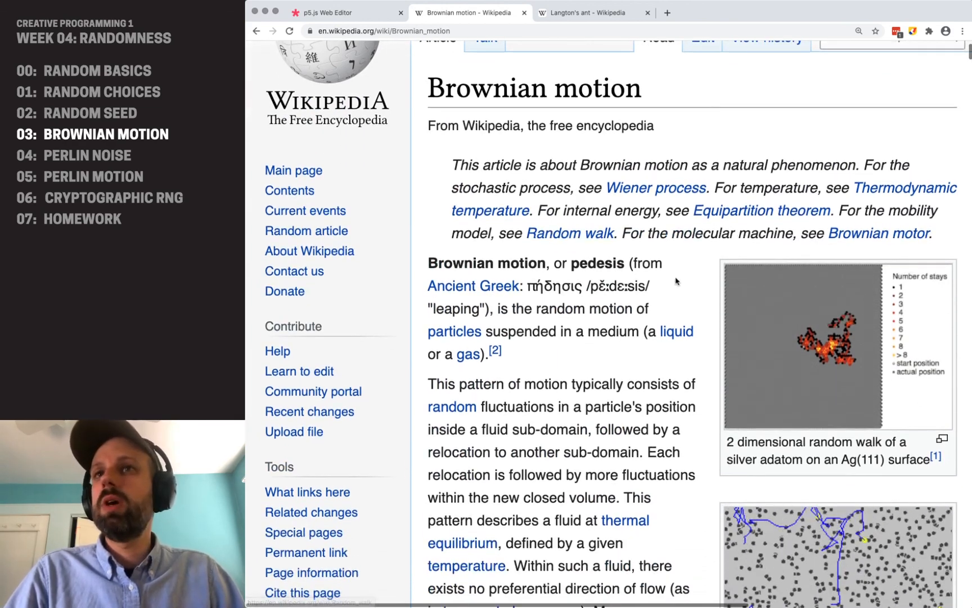
{"action": "left_click", "coordinate": [588, 13]}
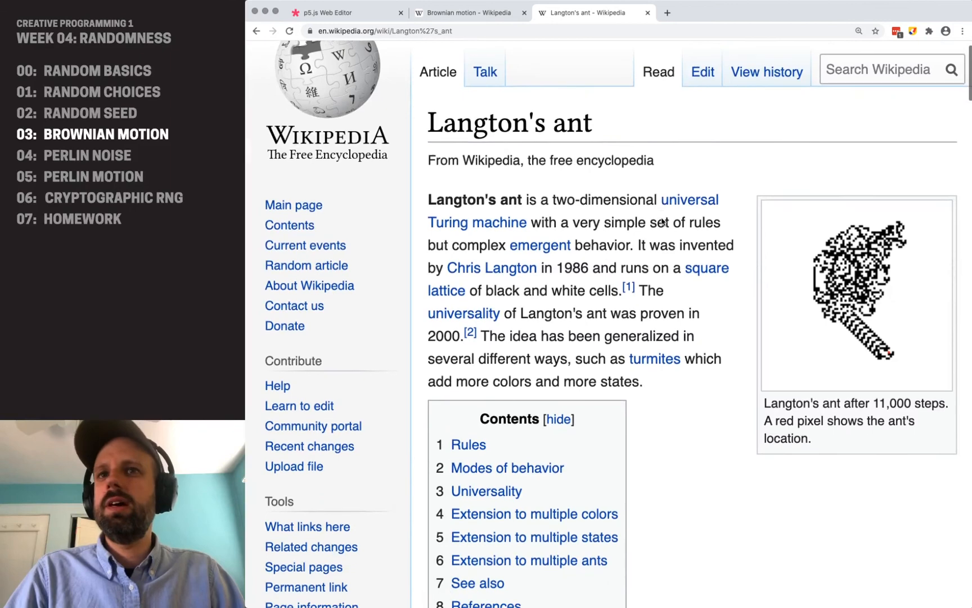
- Skim Langton's ant, then search 'cellula' and open the Cellular automaton article
{"action": "scroll", "scroll_direction": "down", "scroll_amount": 3}
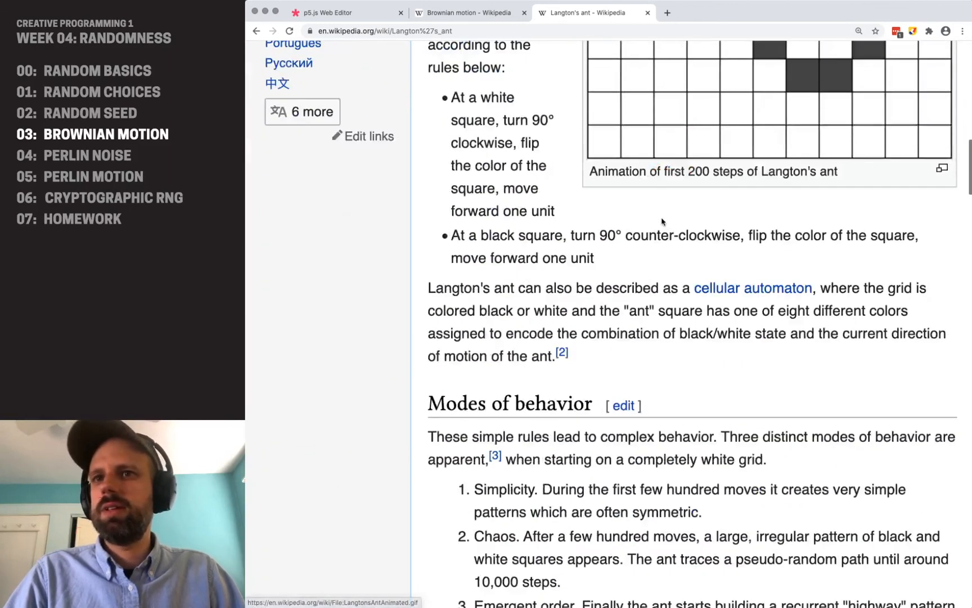
{"action": "scroll", "scroll_direction": "up", "scroll_amount": 3}
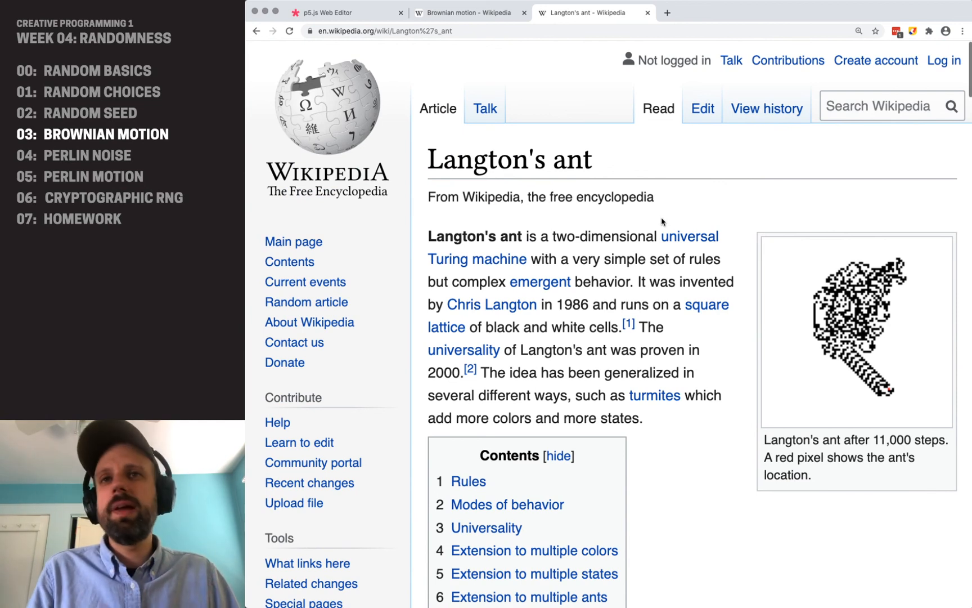
{"action": "left_click", "coordinate": [888, 105]}
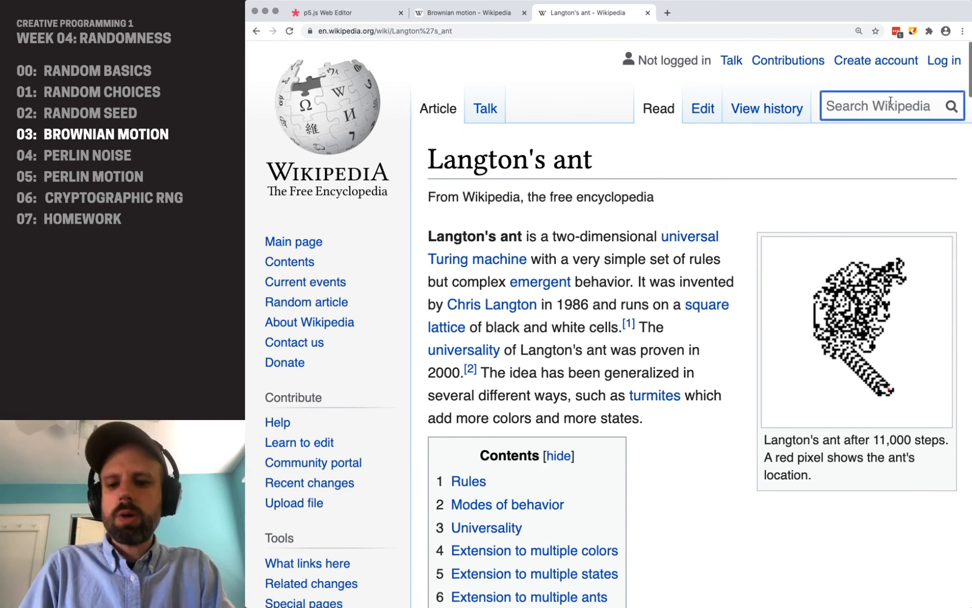
{"action": "type", "text": "cellula"}
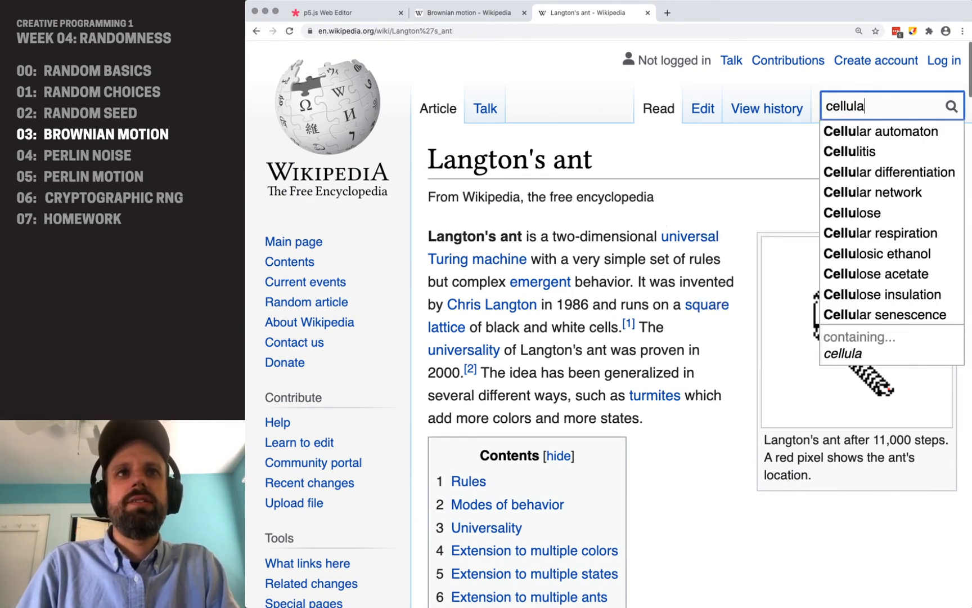
{"action": "left_click", "coordinate": [880, 132]}
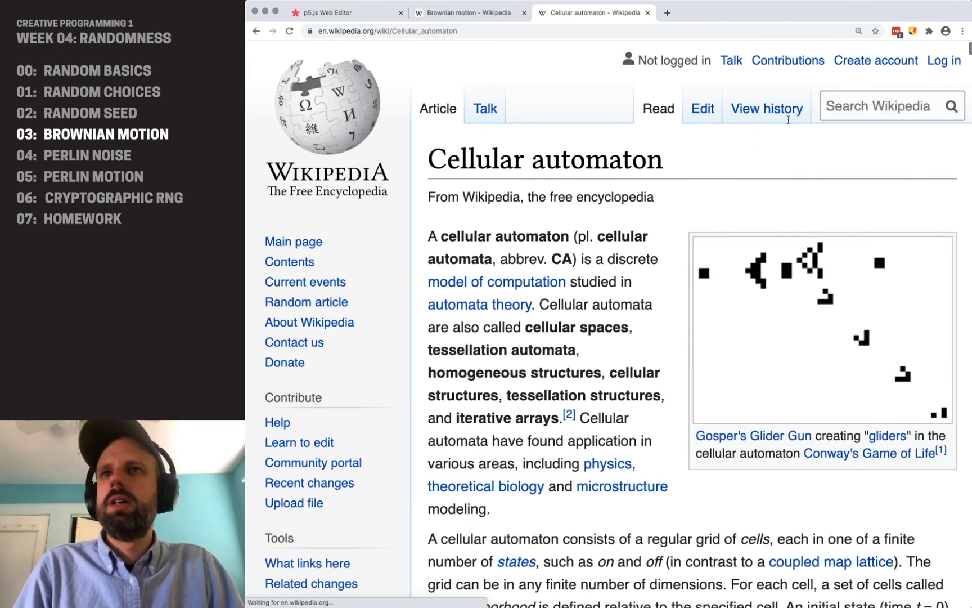
{"action": "scroll", "scroll_direction": "down", "scroll_amount": 3}
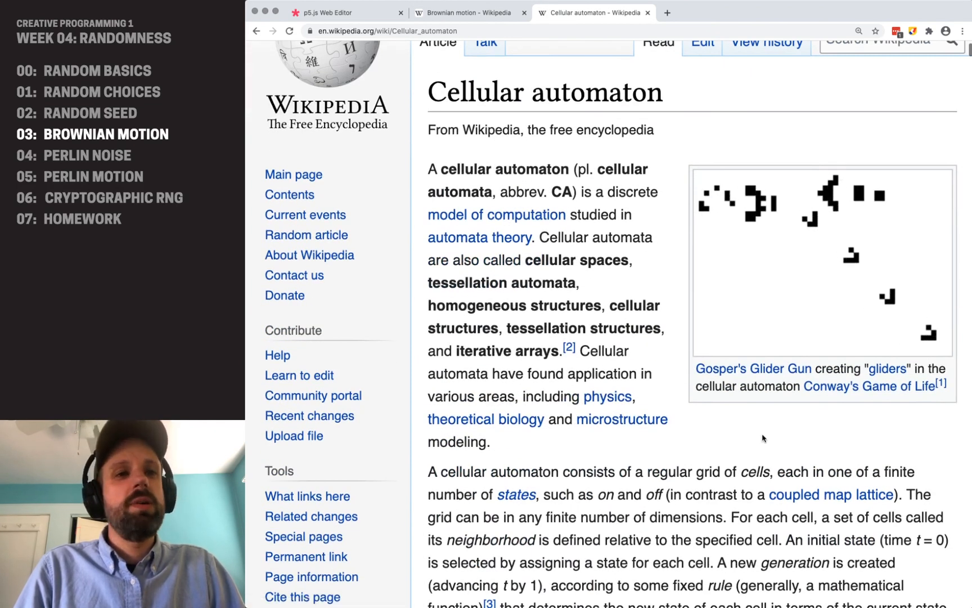